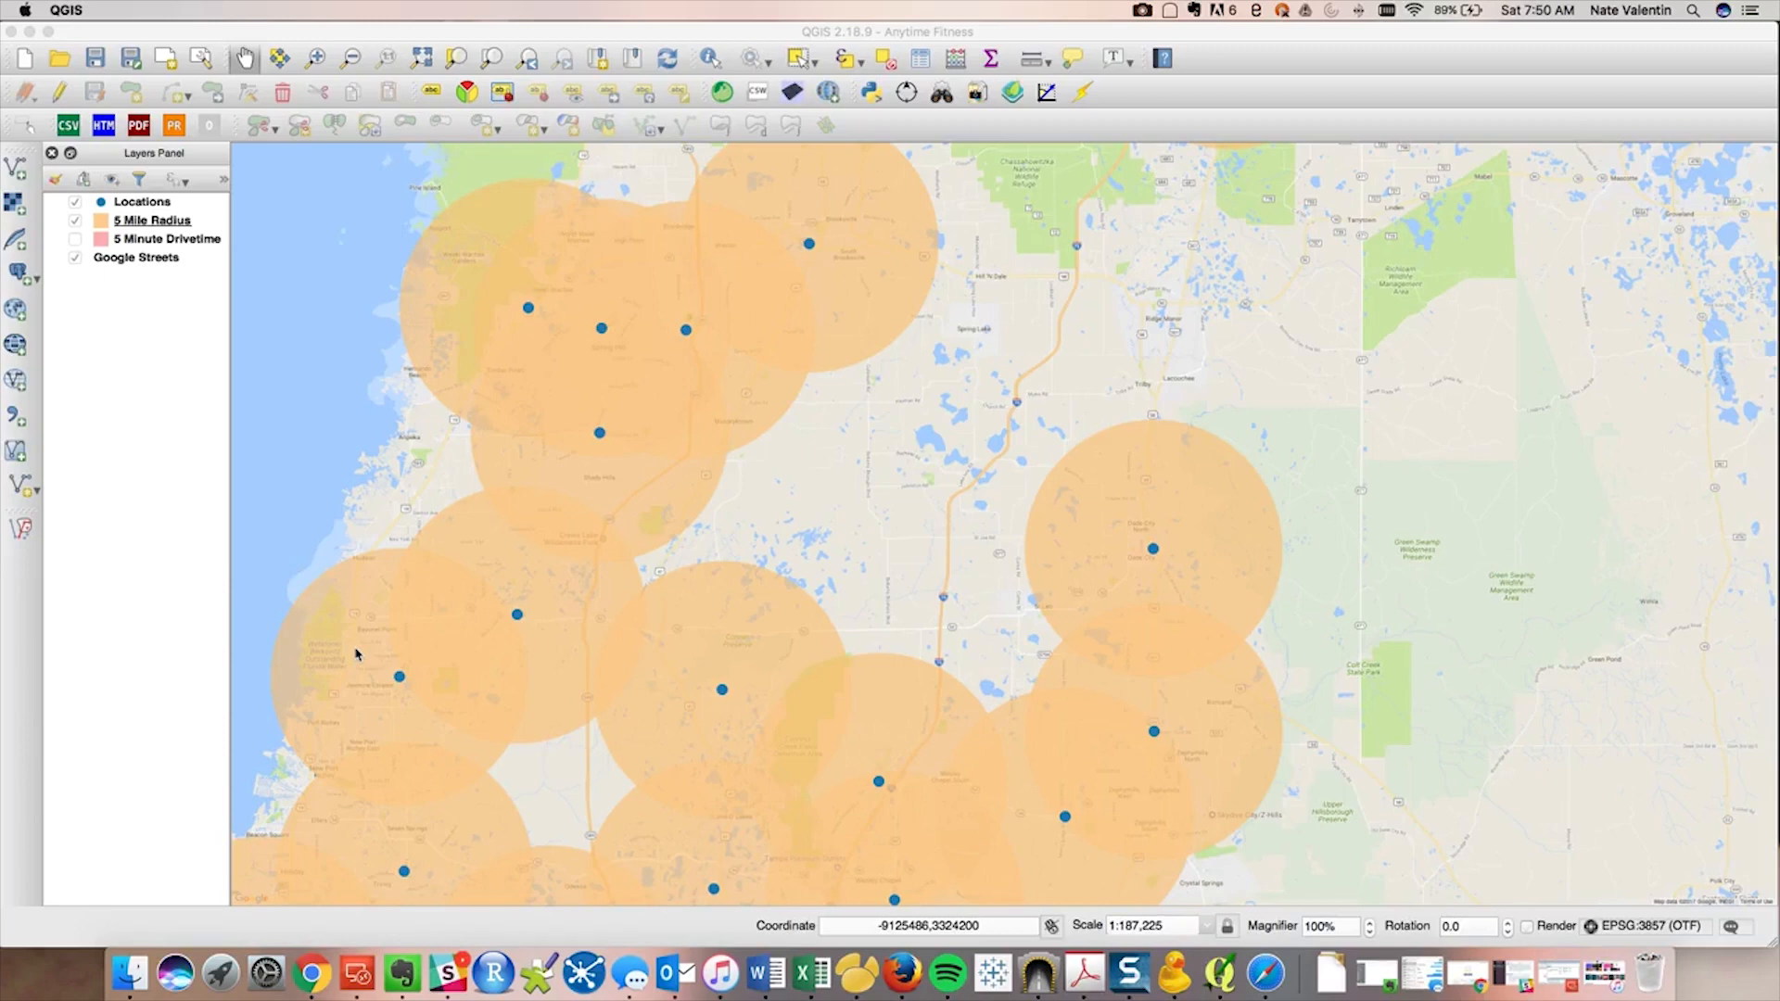
mouse_move(128, 972)
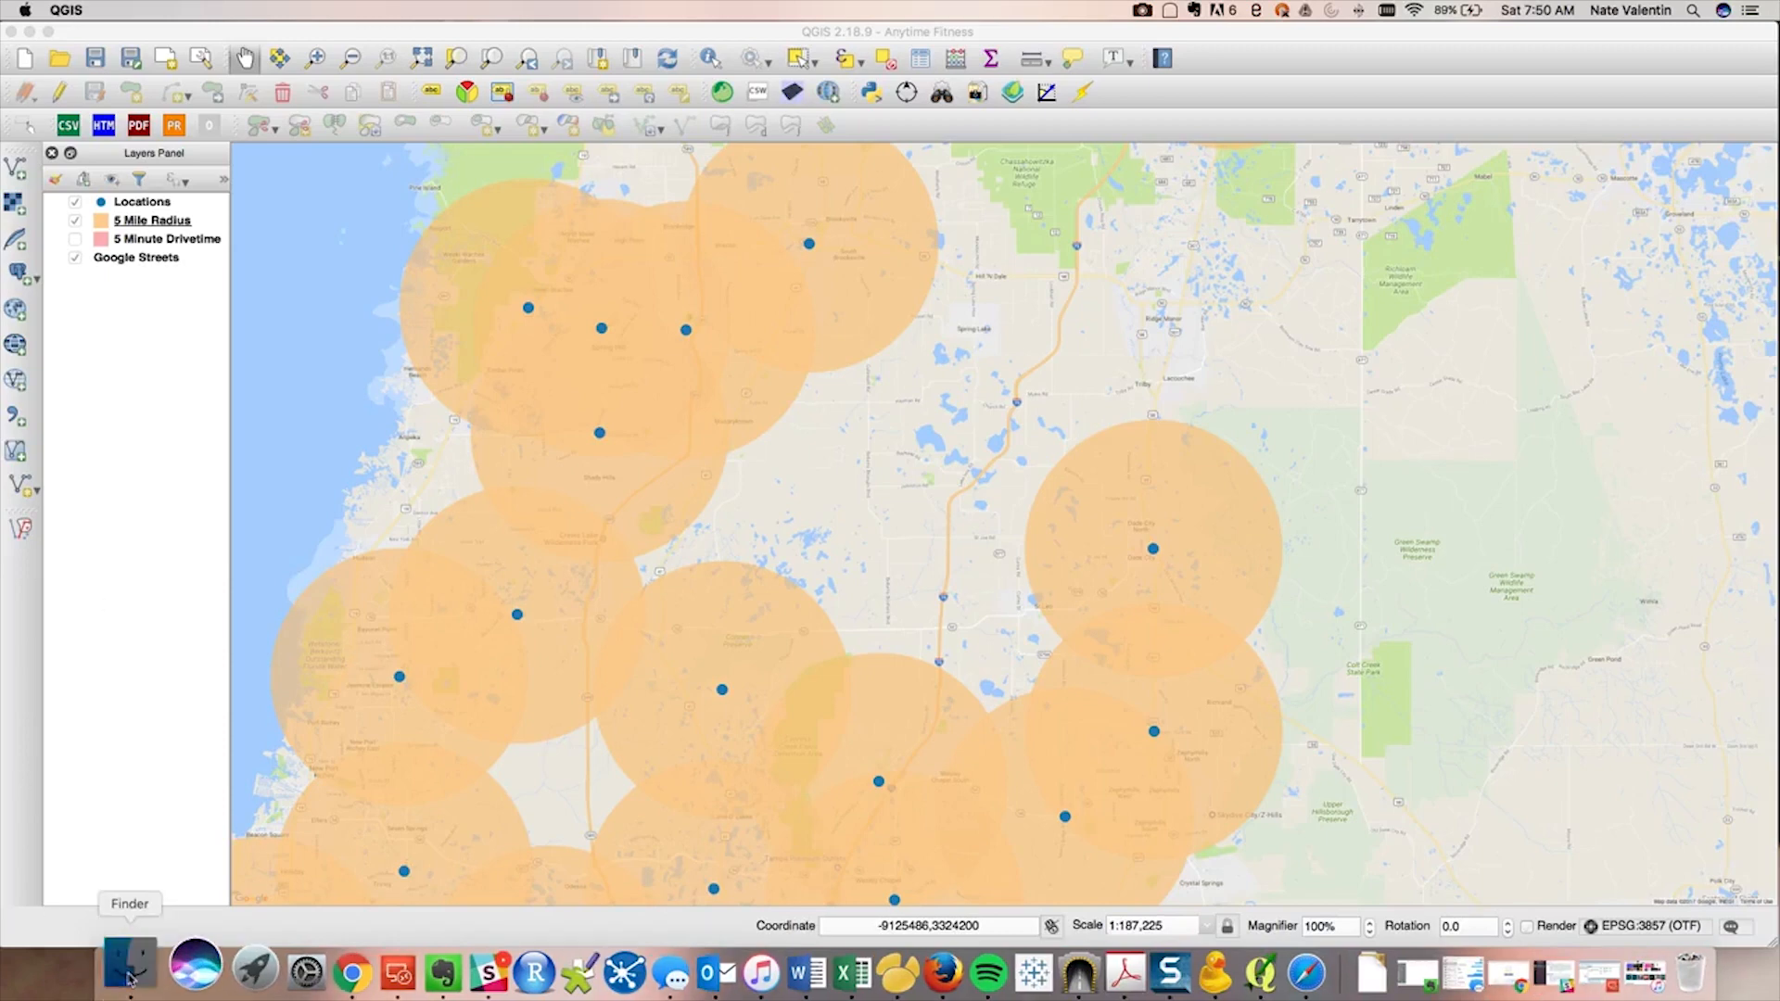
Leave the QGIS Anytime Fitness project and bring up the Finder windows from the Dock
click(128, 972)
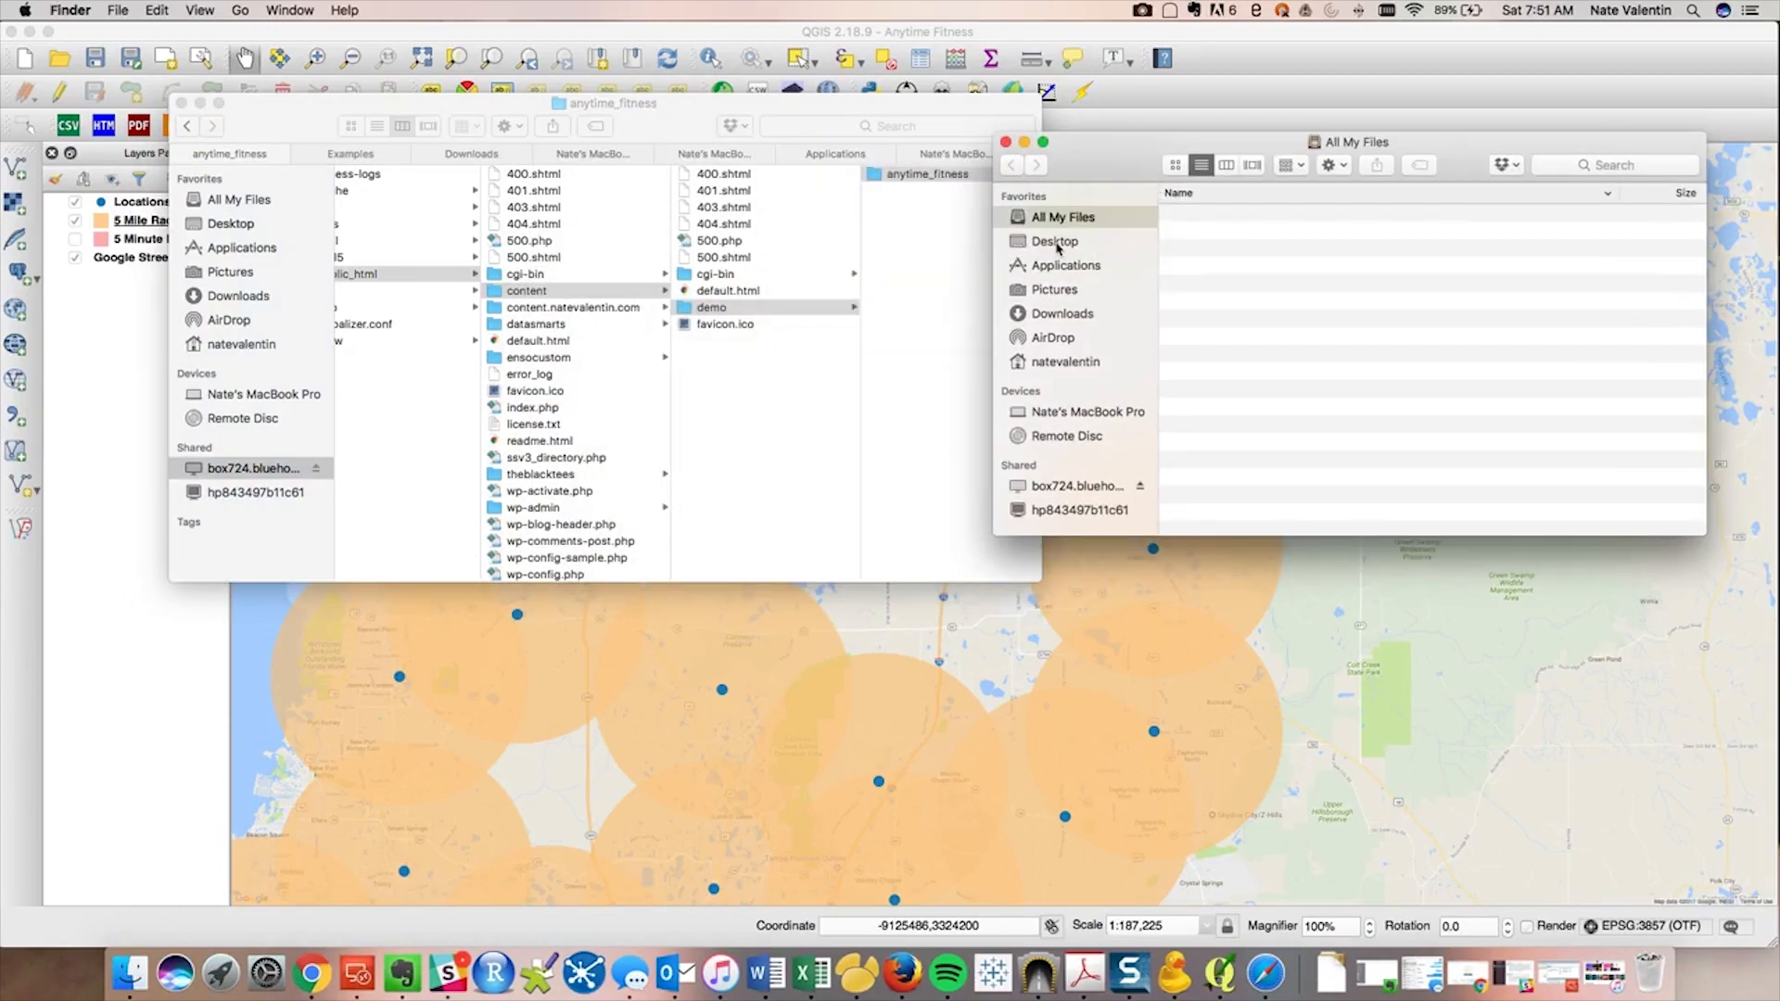
Open Desktop > 5 Minute Analyst > qgis2web_2017 export folder, and move the server window aside
click(1053, 241)
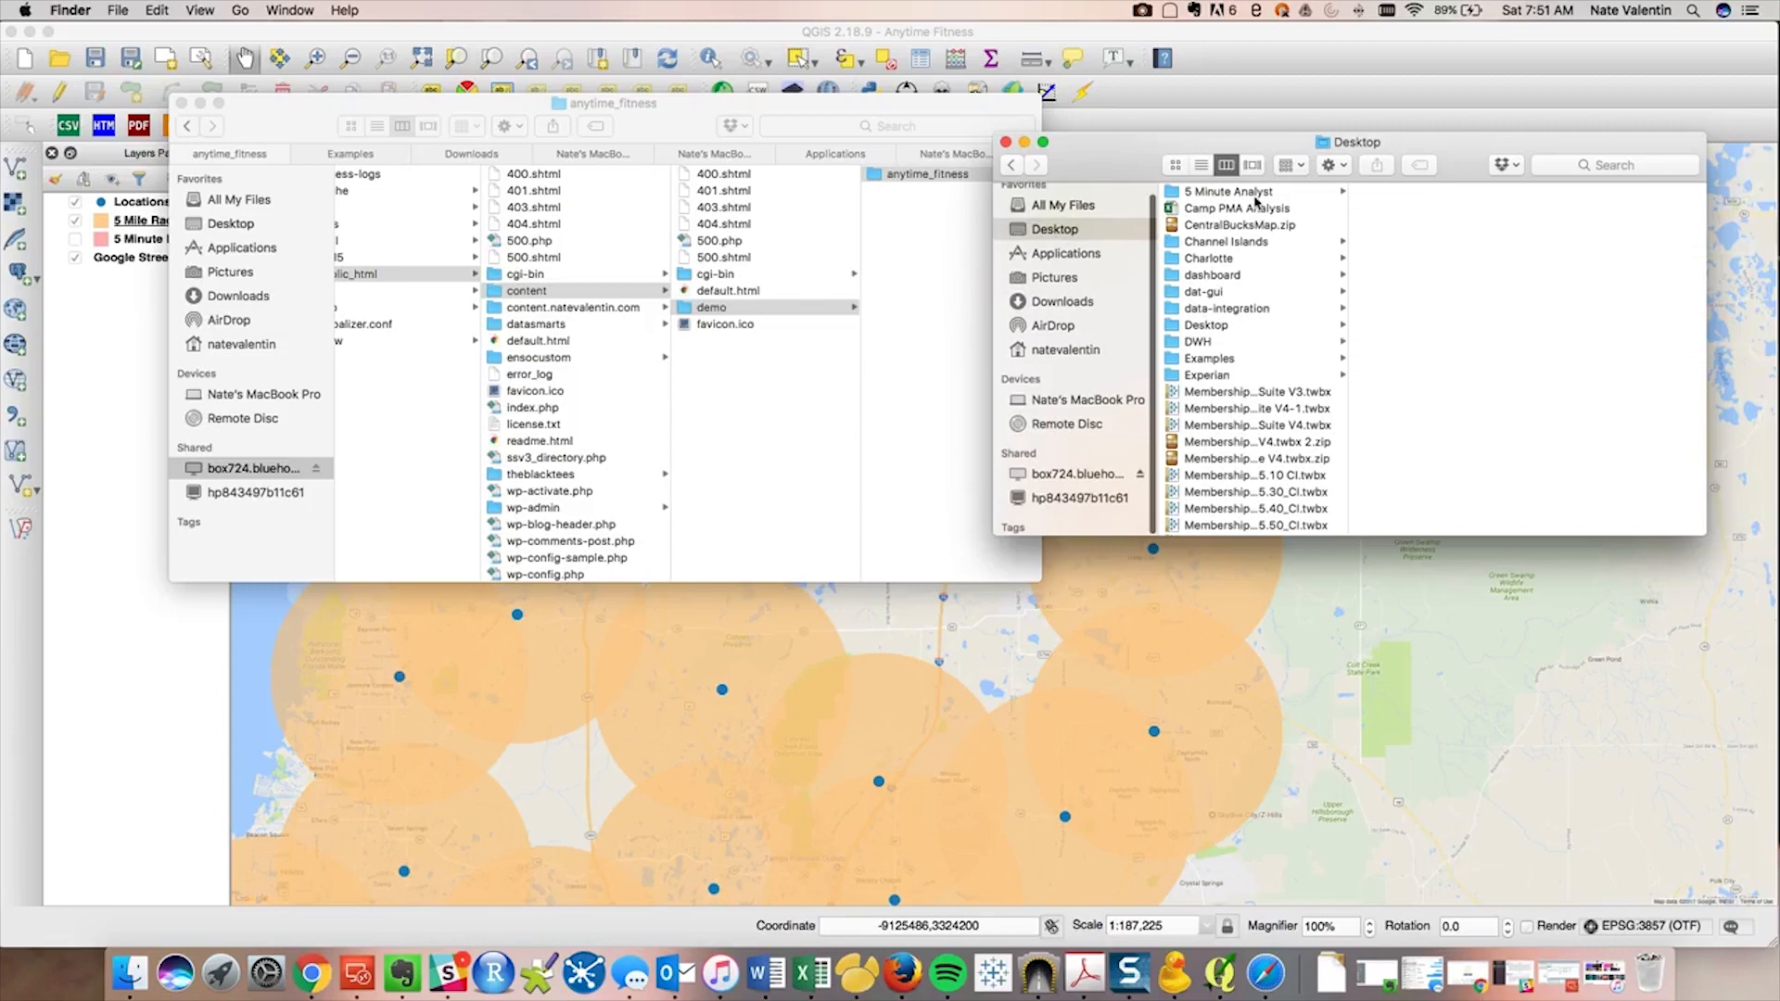
click(1227, 191)
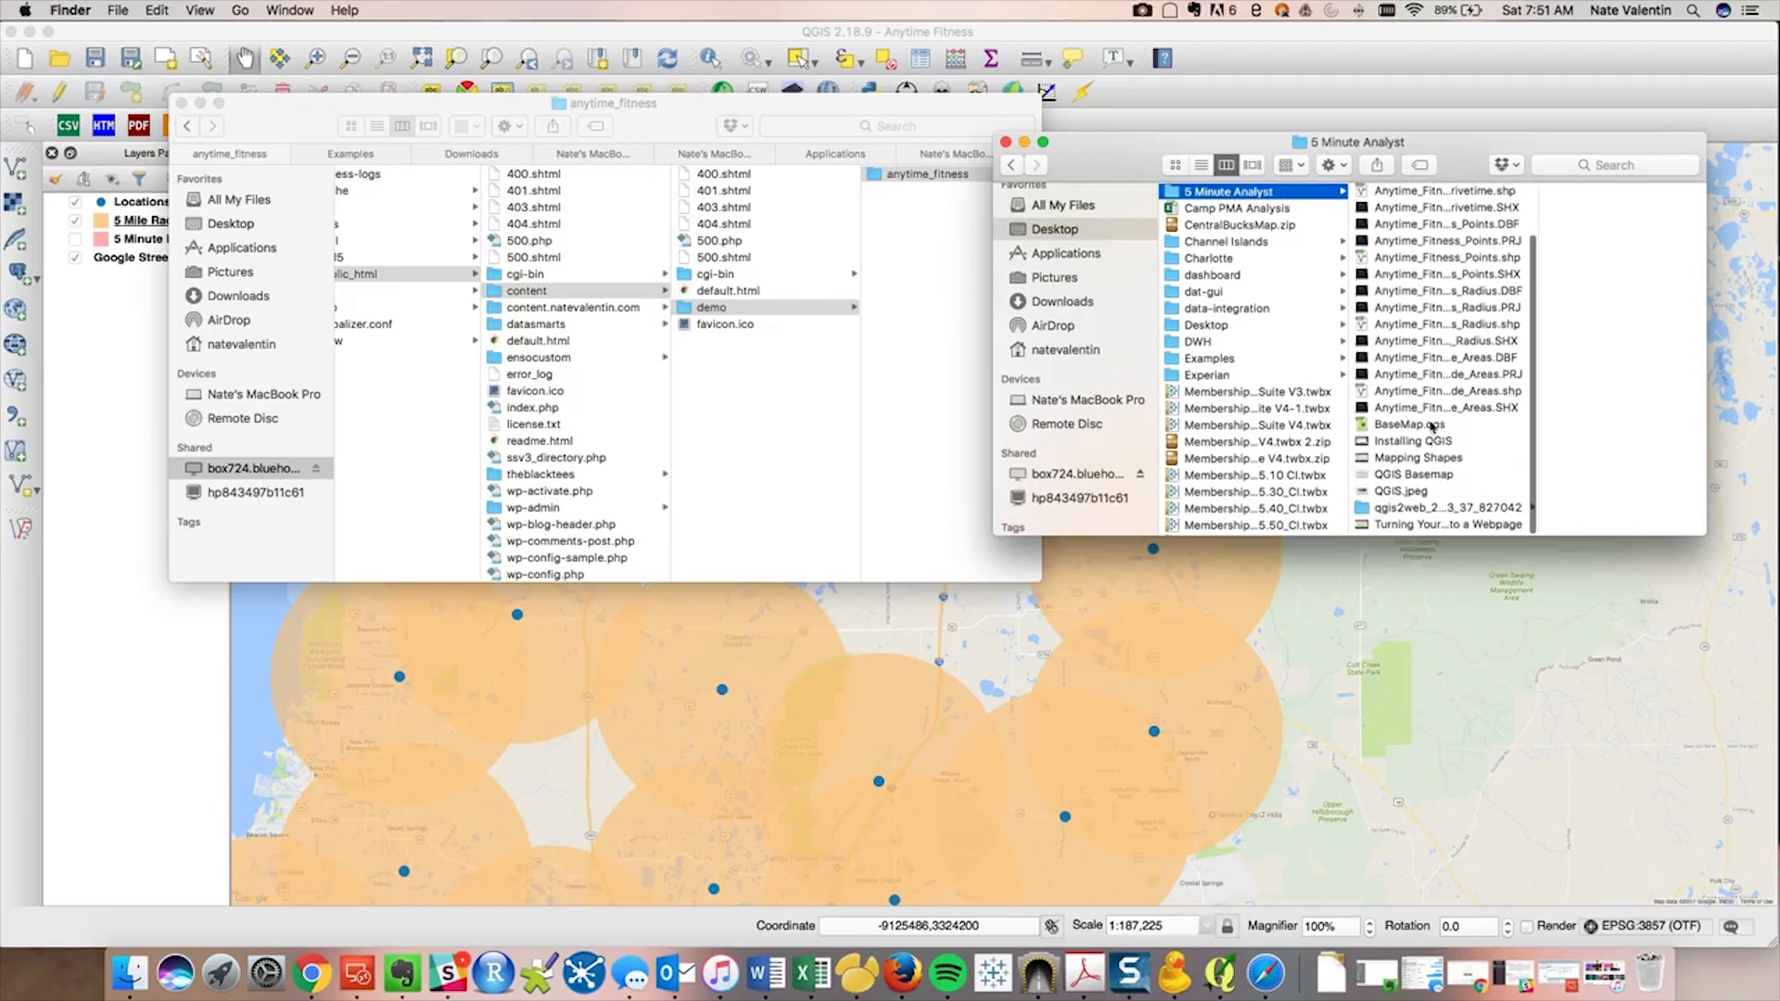
click(1447, 507)
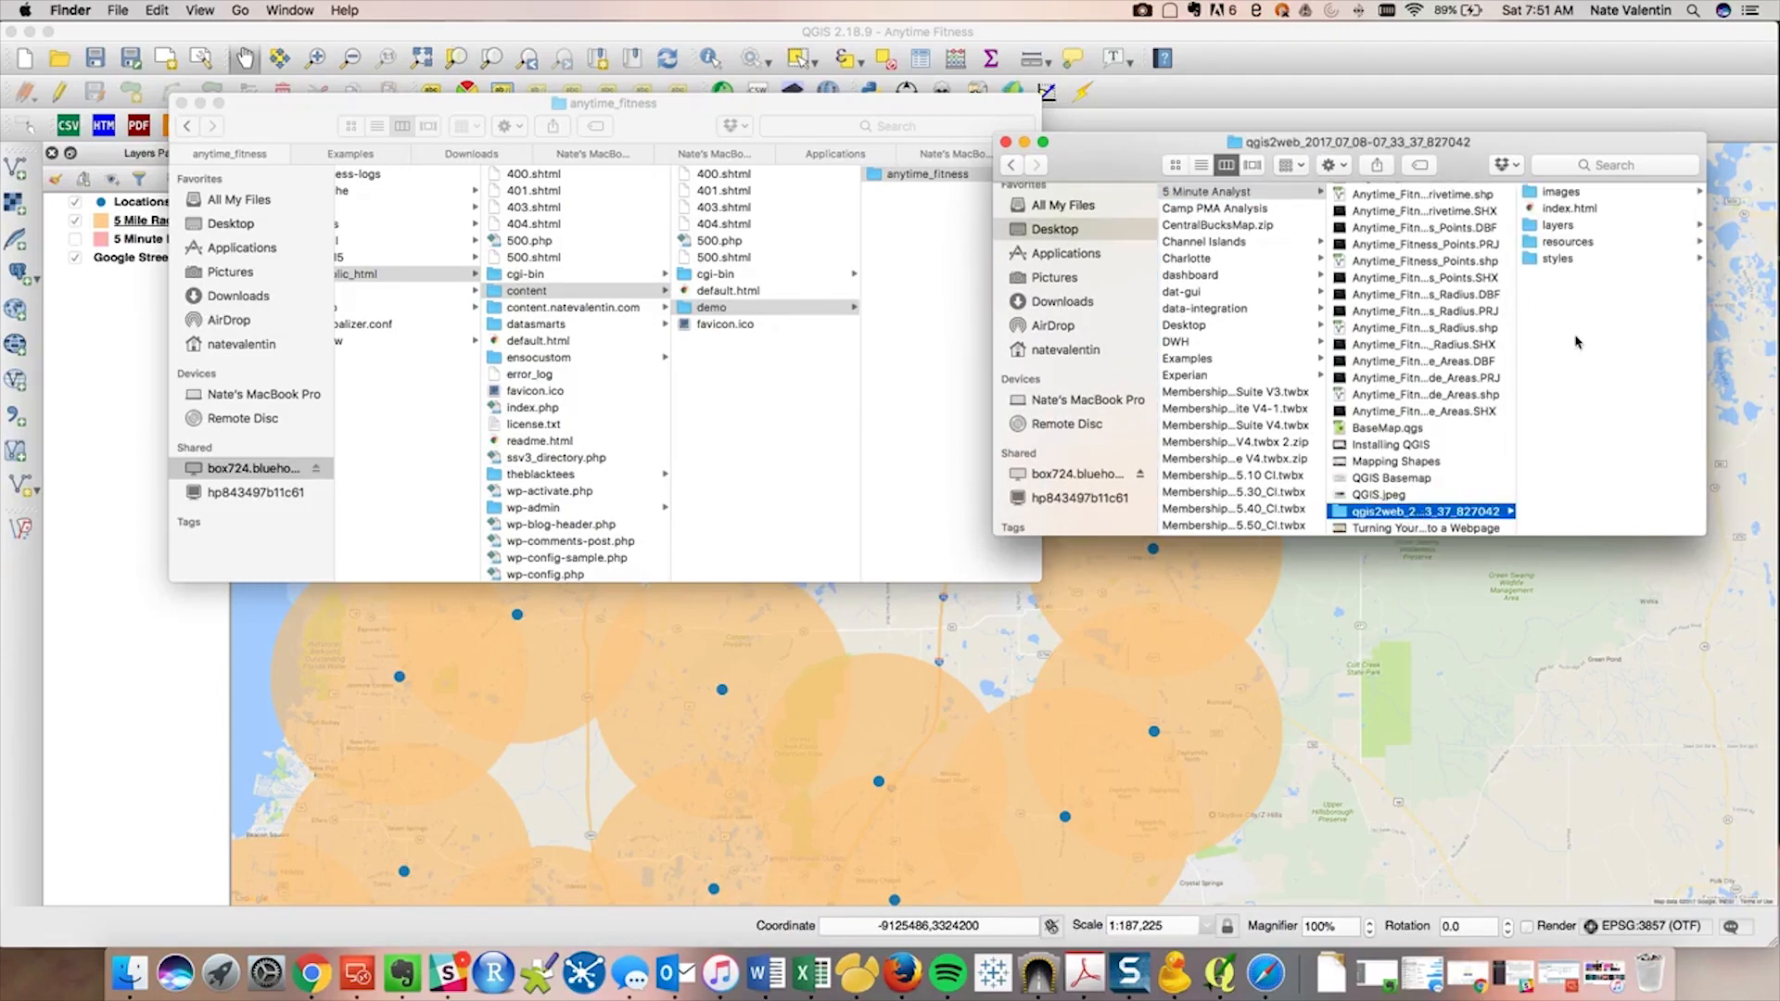
drag(607, 102, 527, 102)
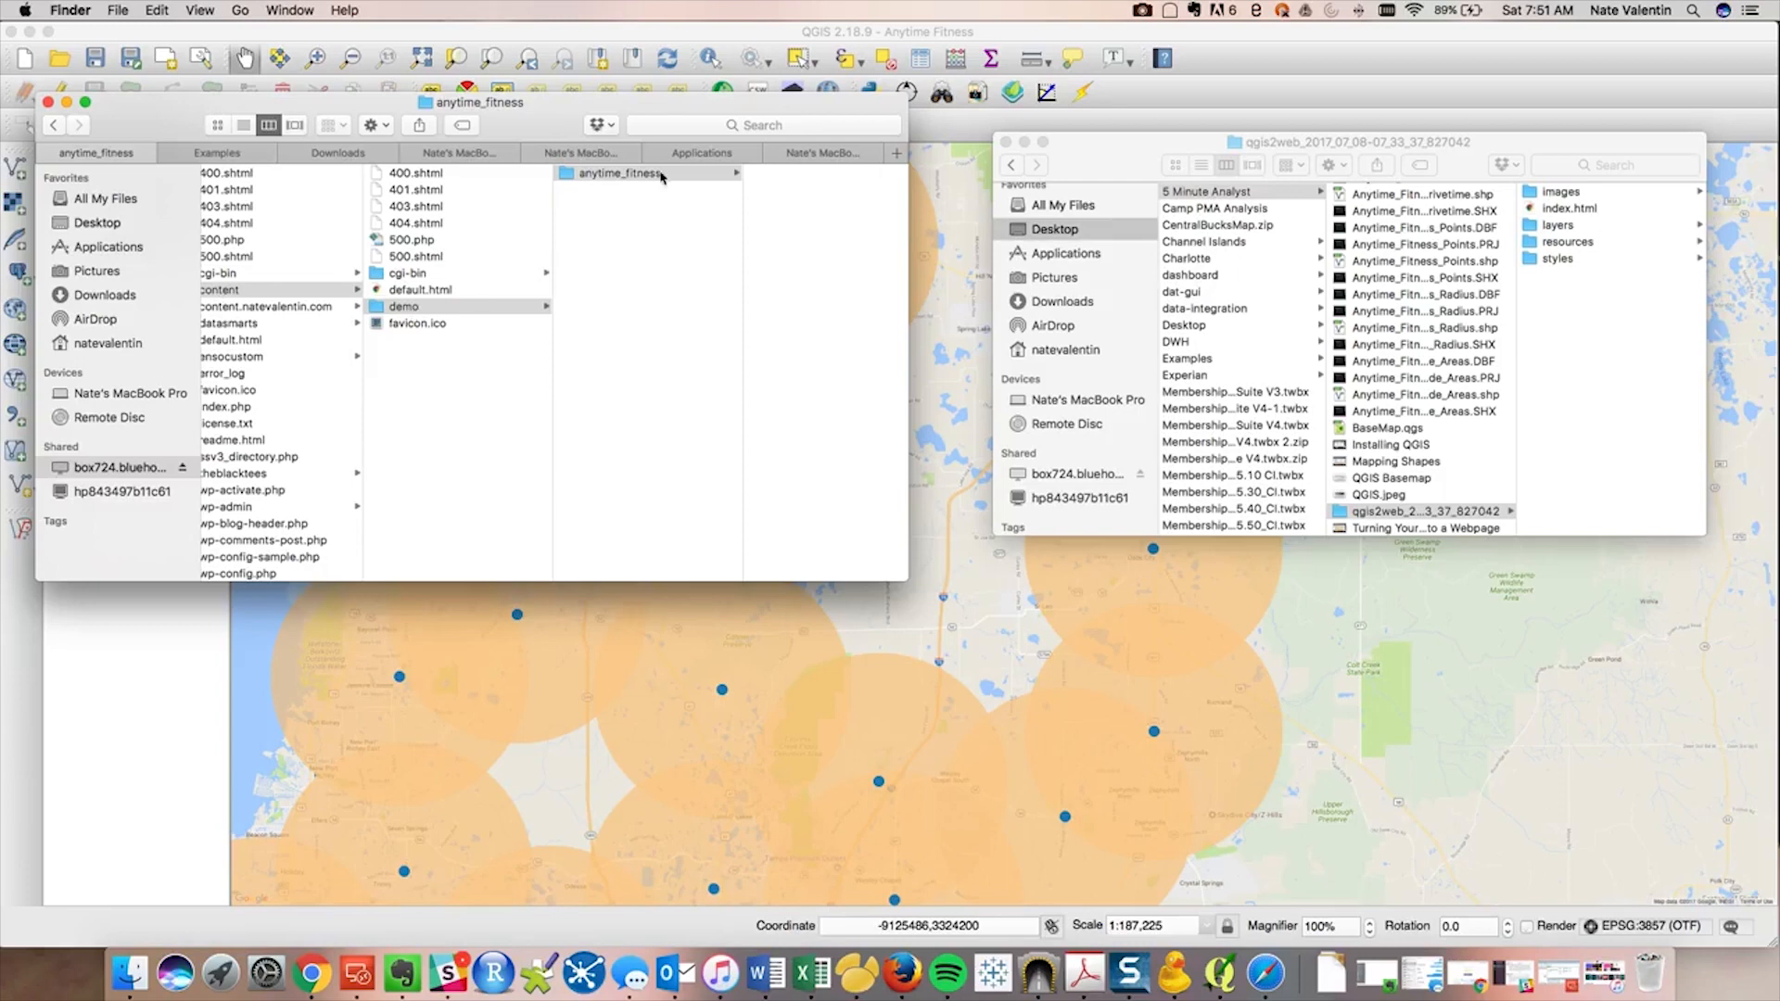
mouse_move(1589, 236)
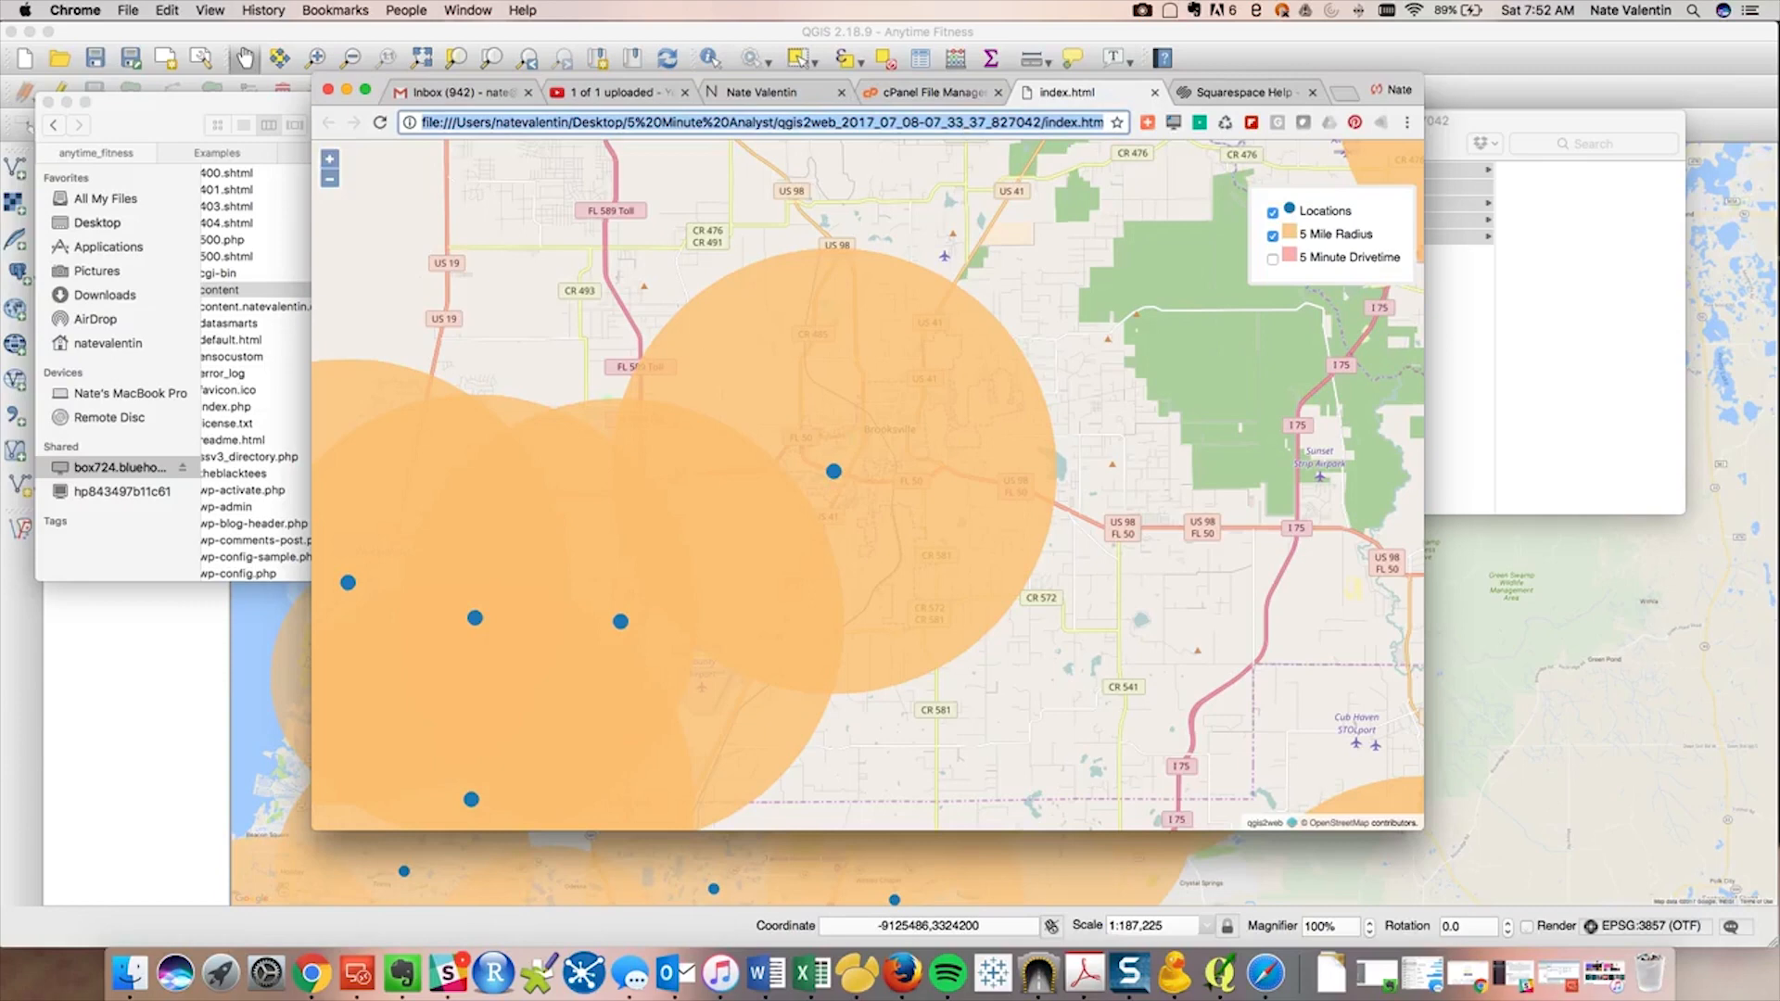
Load content.natevalentin.com/demo/anytime_fitness in Chrome to view the live web map
text(content.natevalentin.com)
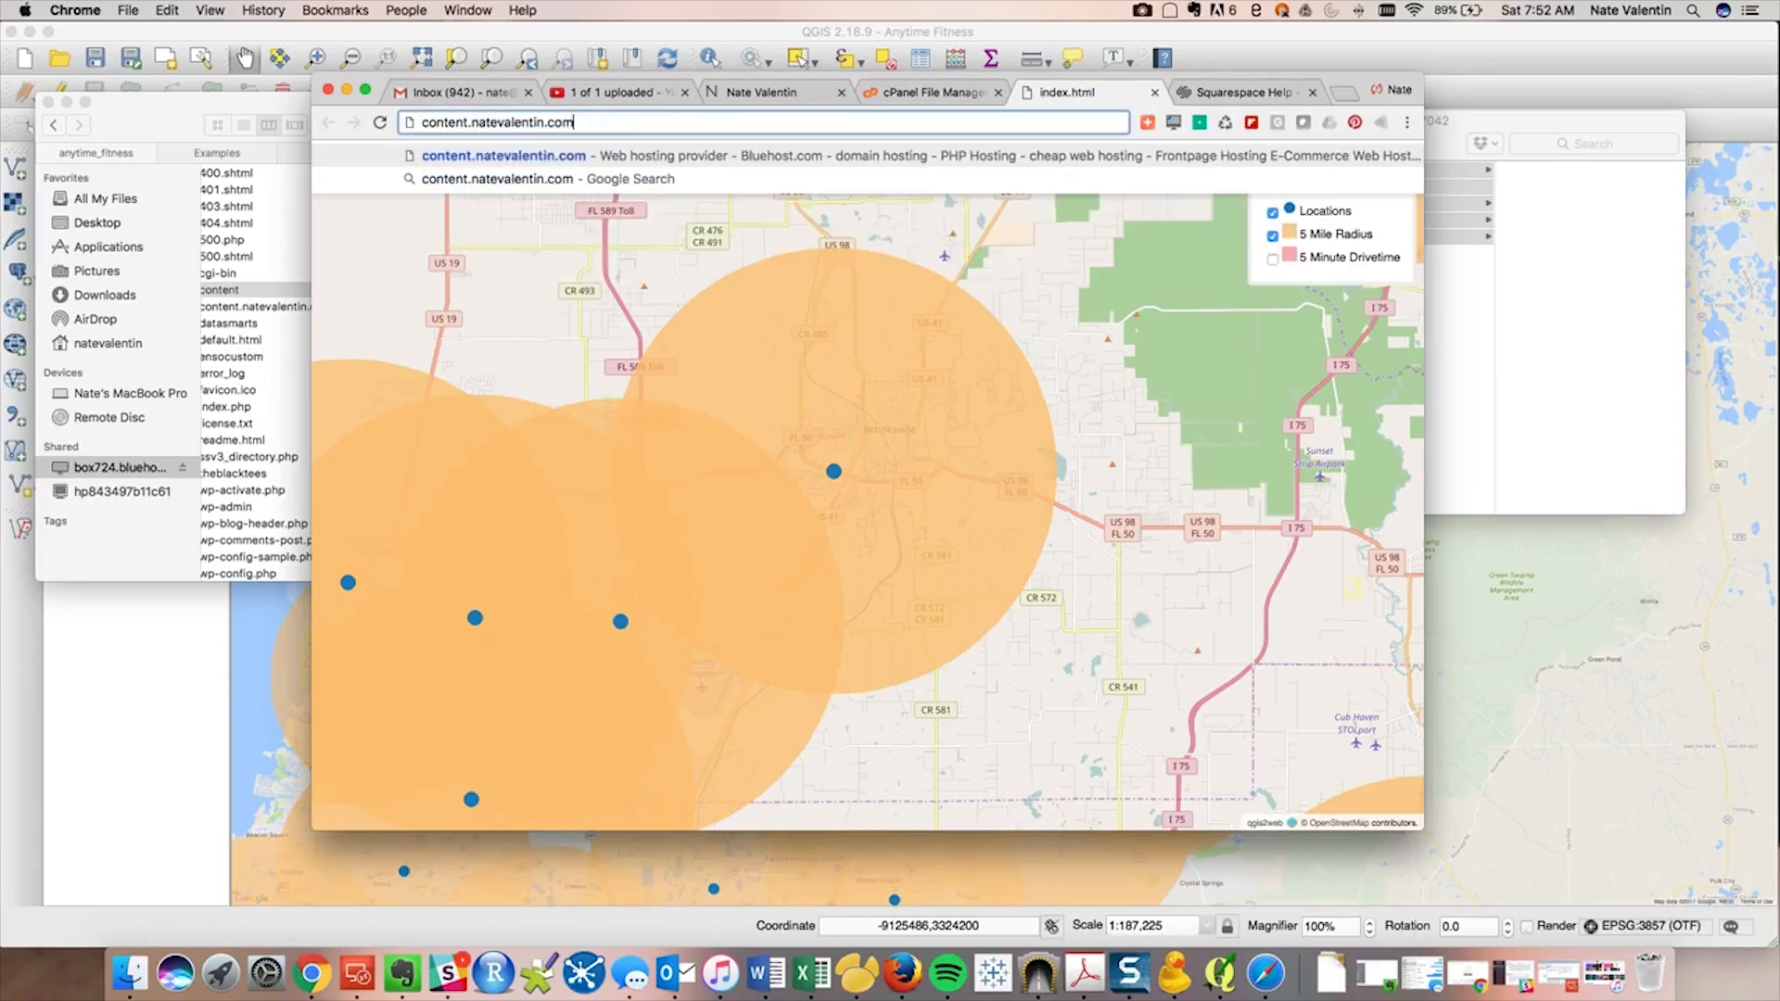
text(/demo)
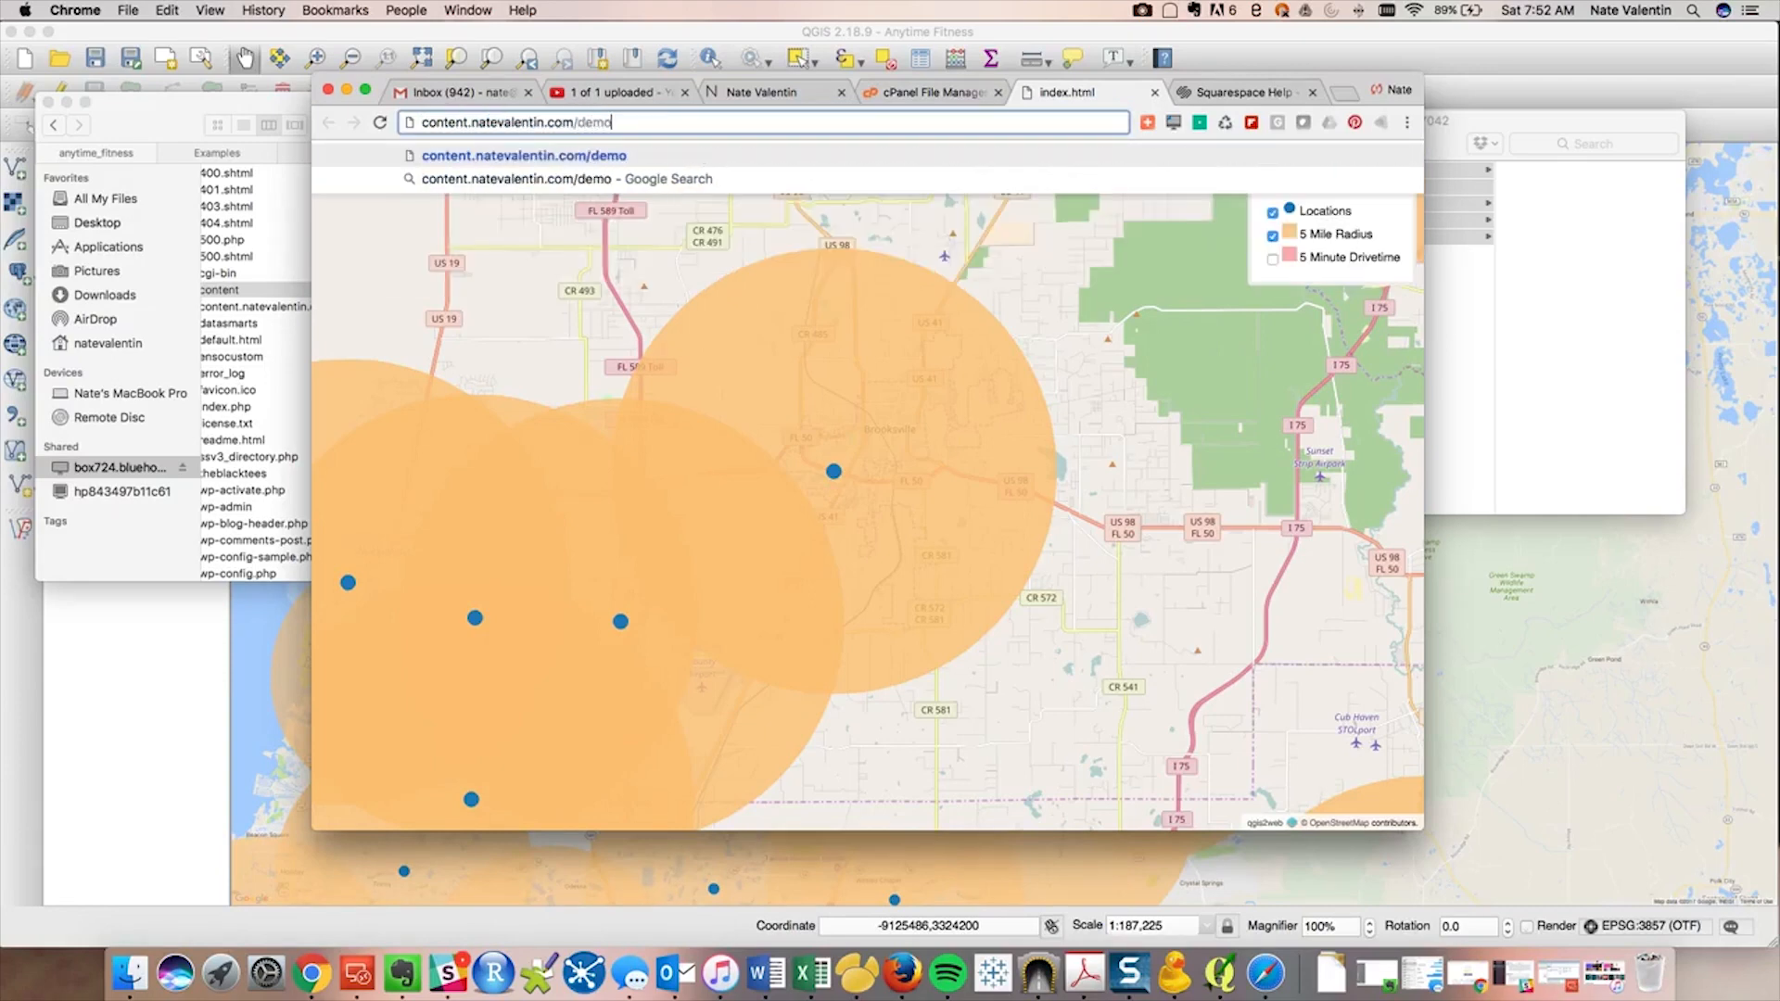
text(/anytime_fitness/)
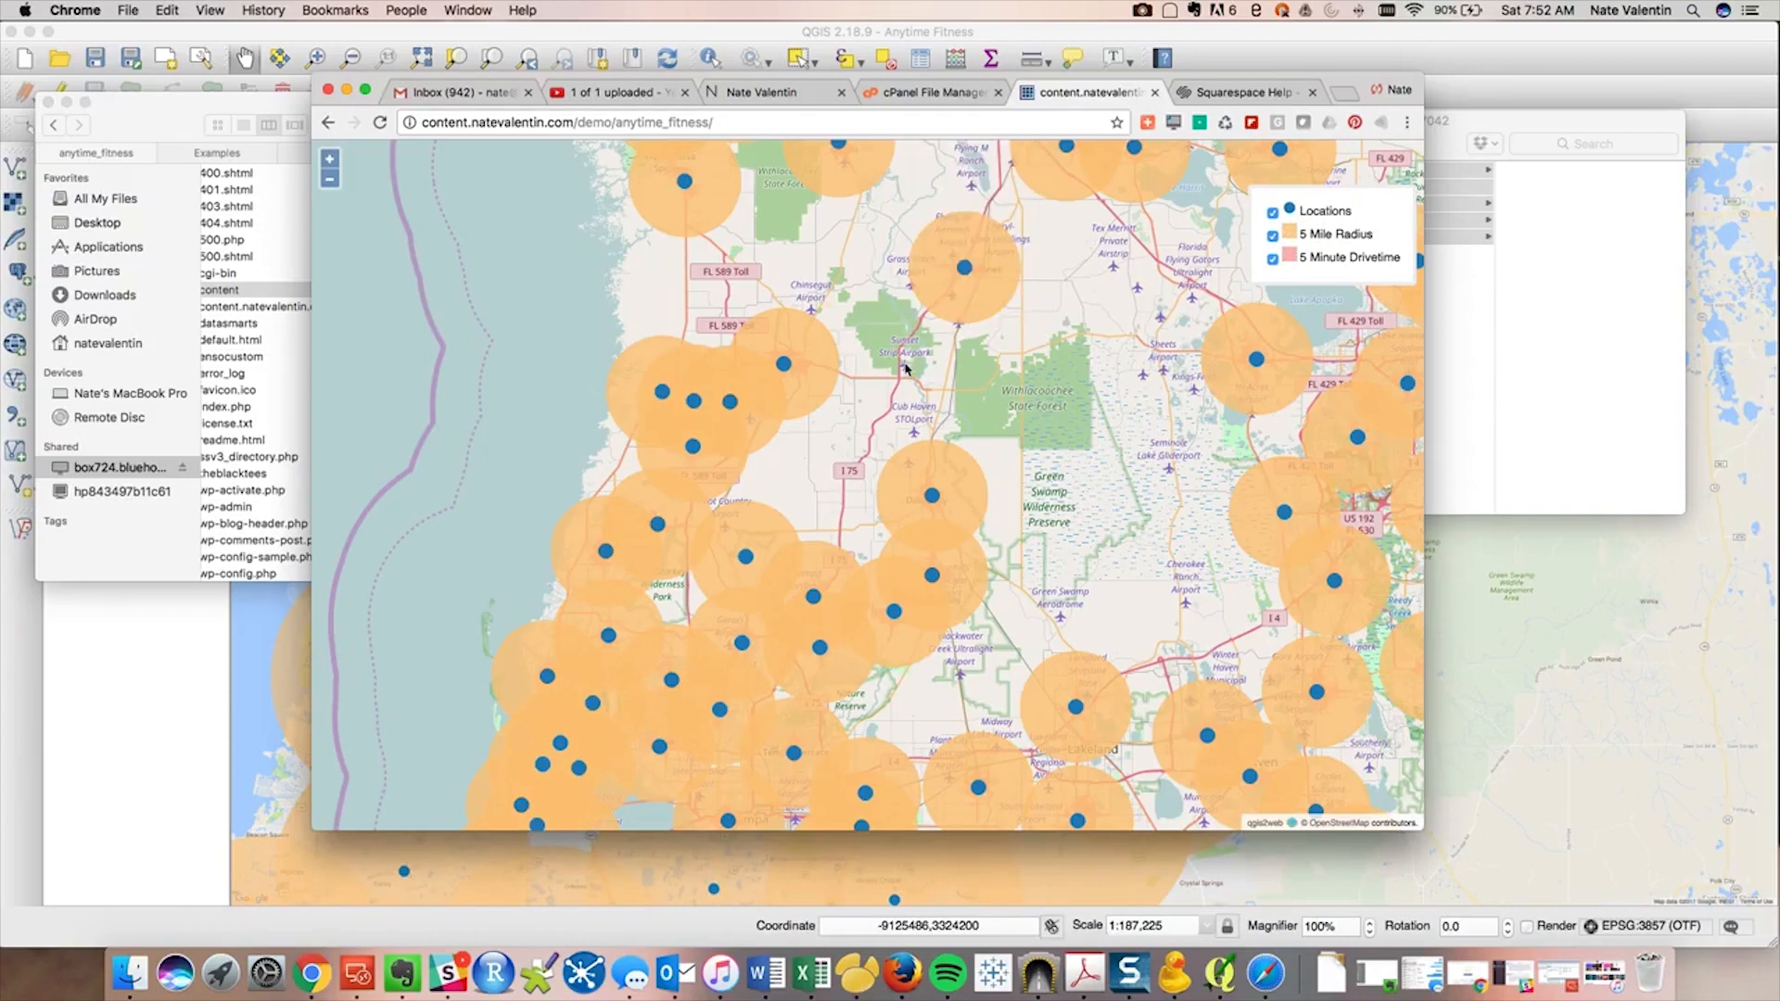
Toggle the layer list so only the 5 Mile Radius circles are shown, hiding locations
click(686, 183)
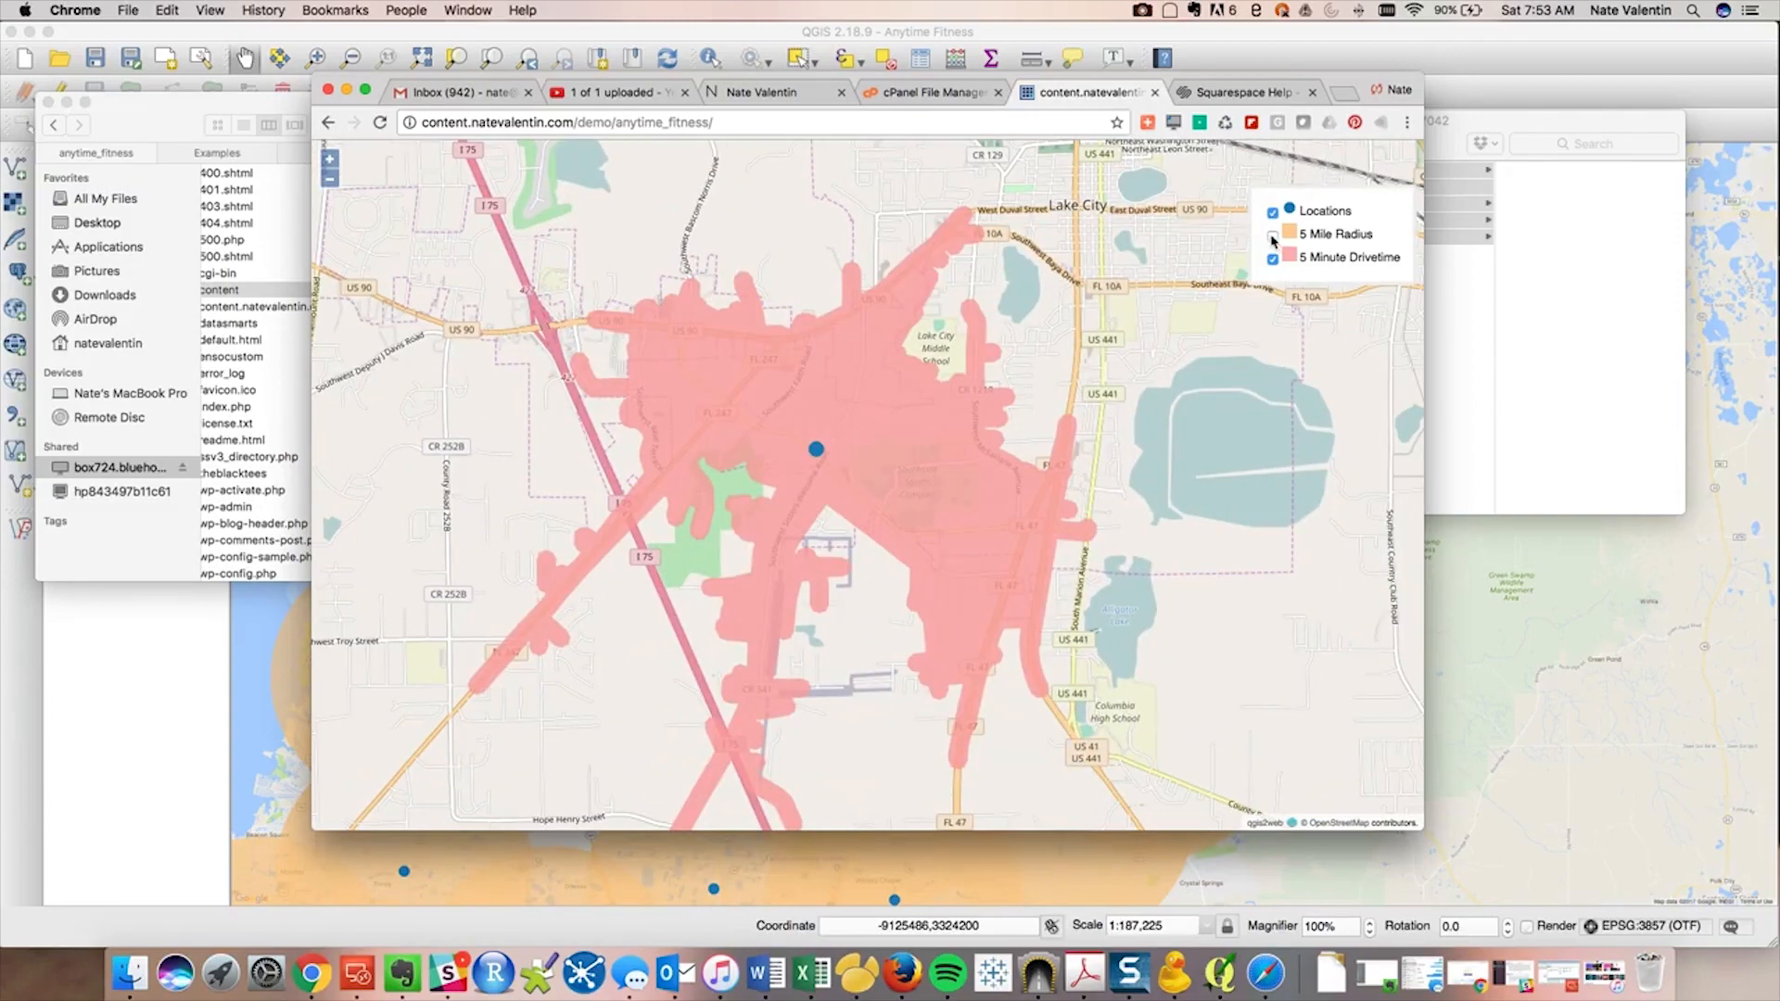
click(1271, 234)
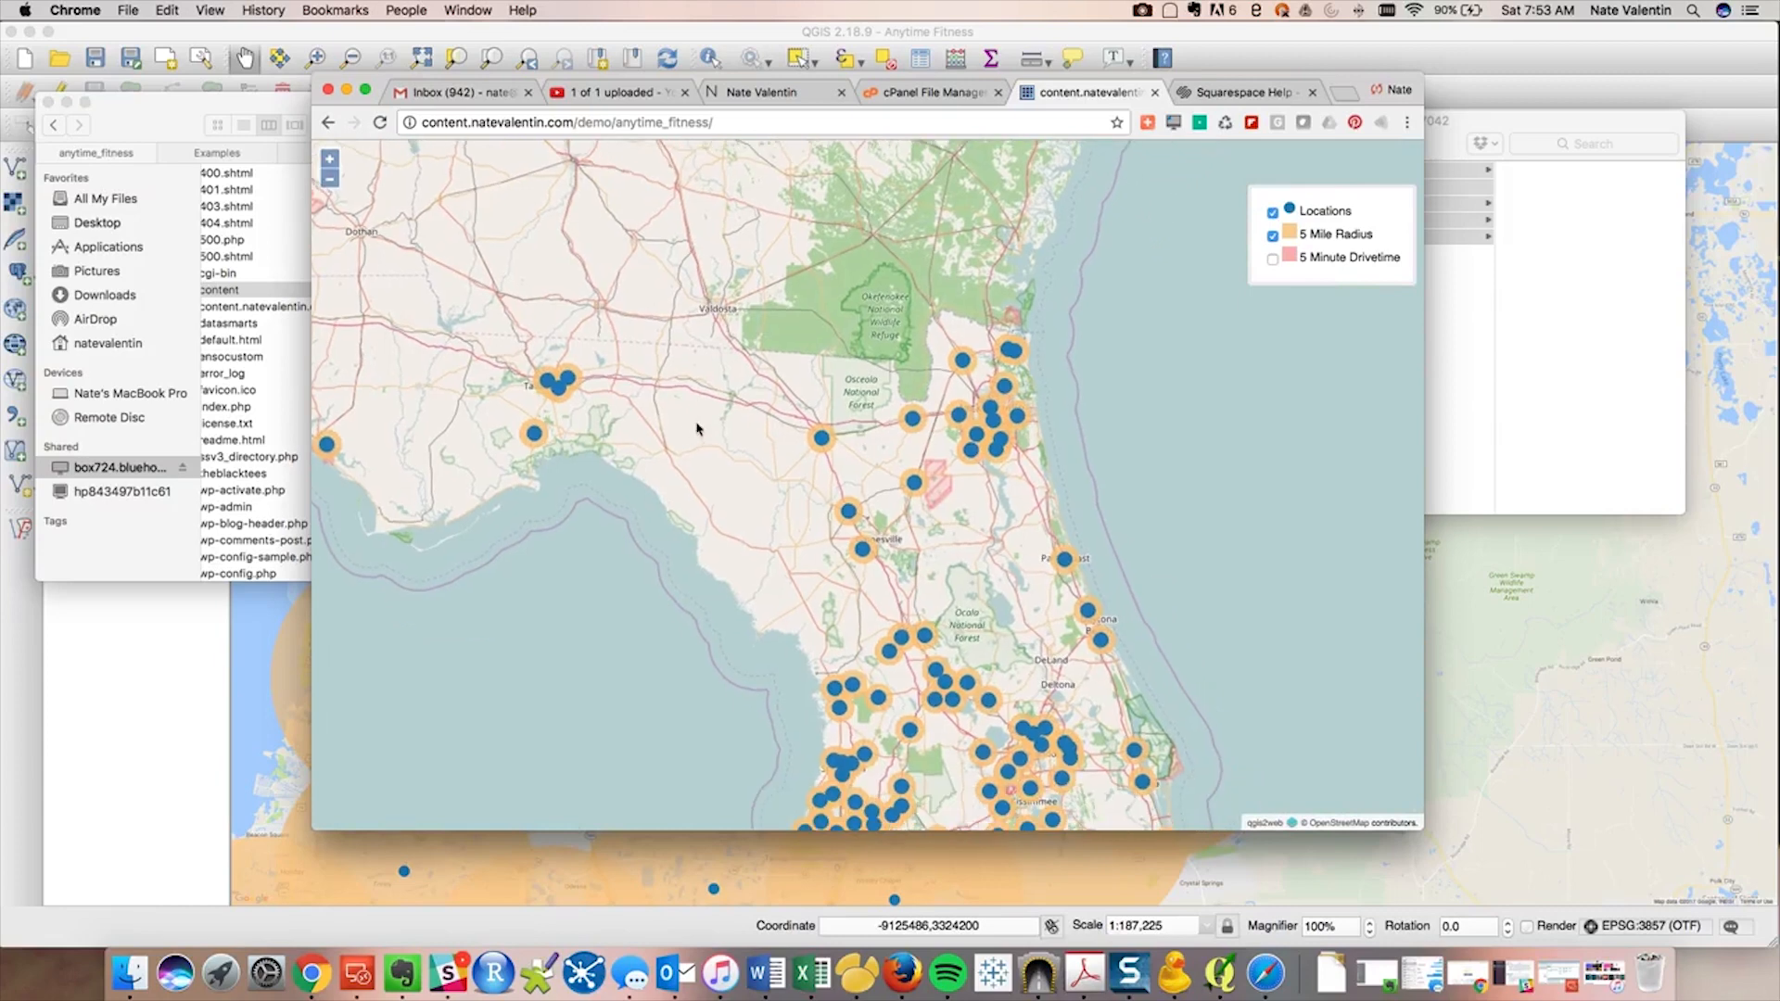
click(1271, 212)
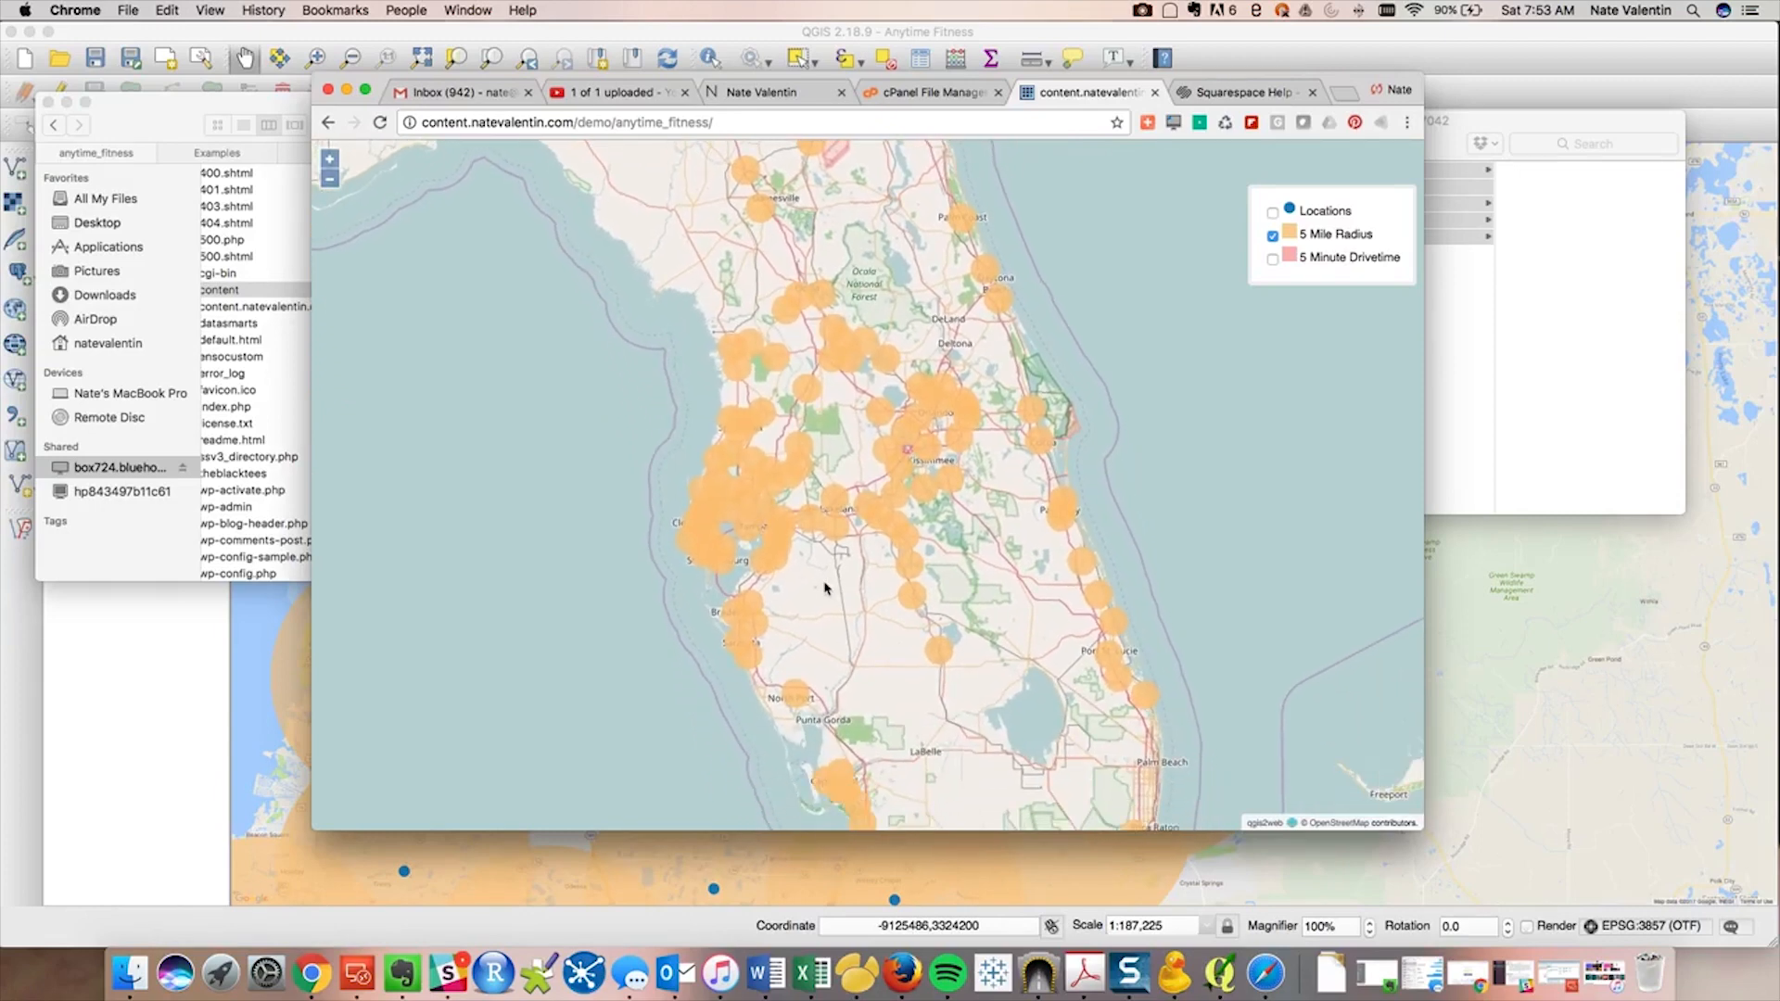
mouse_move(947, 709)
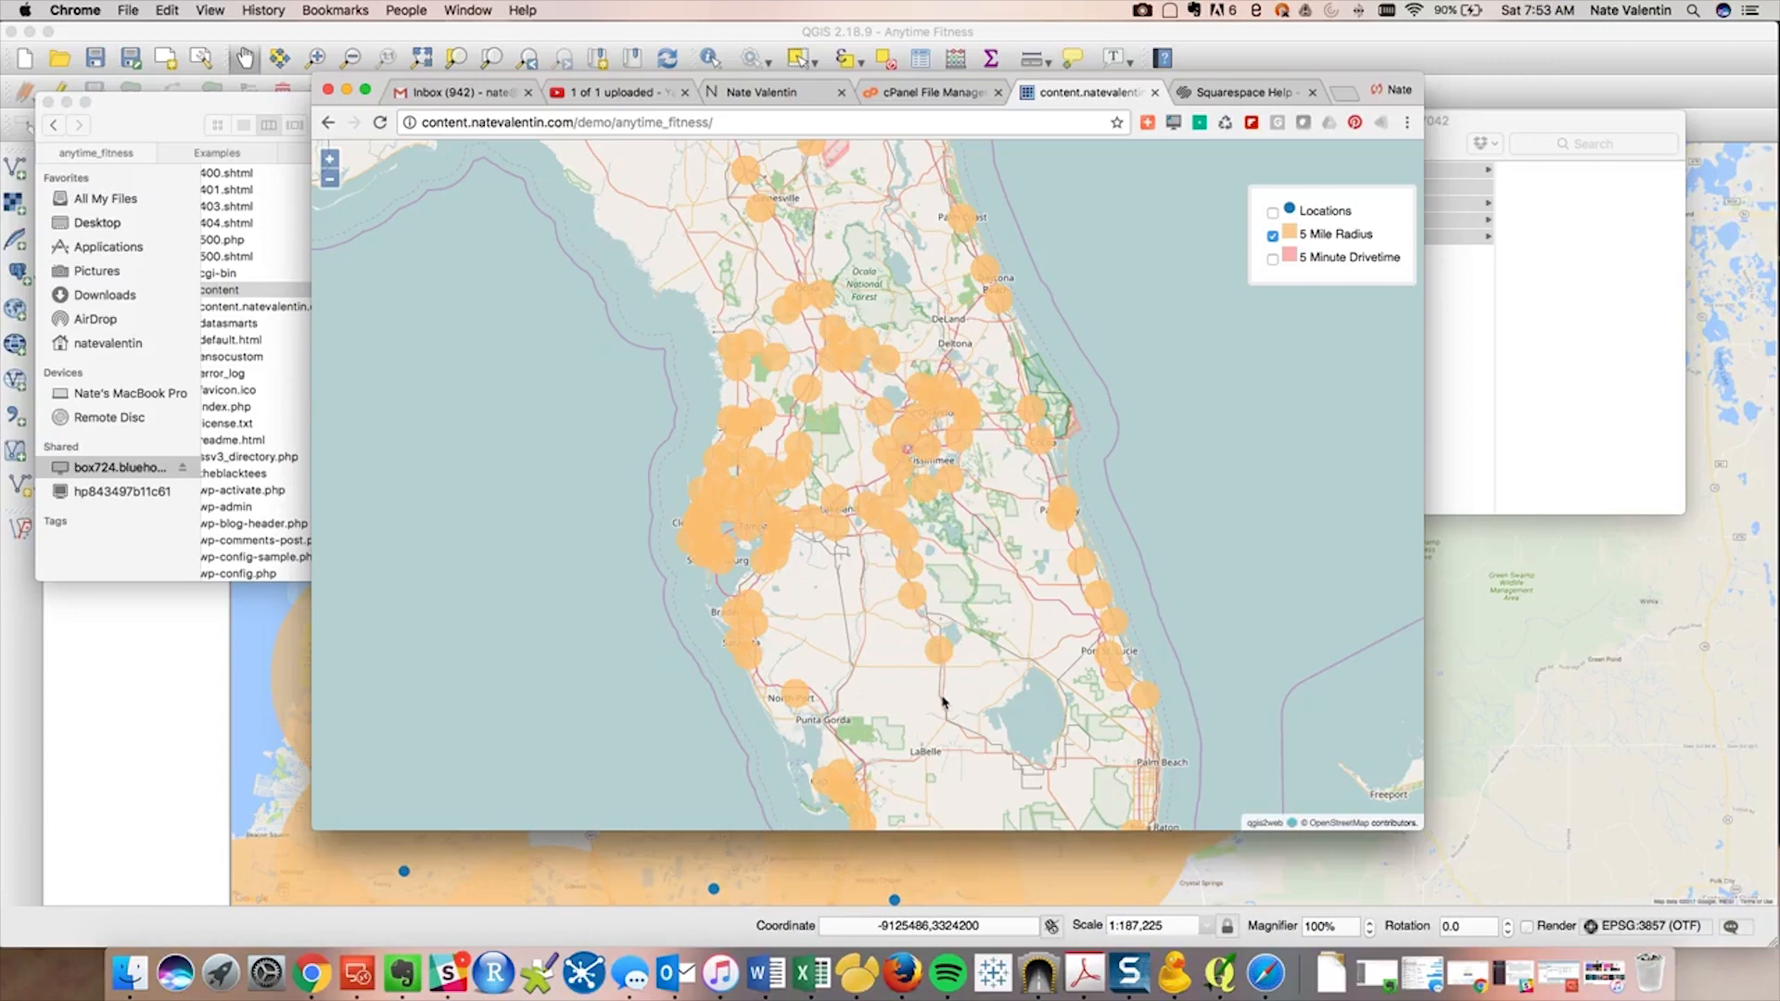
mouse_move(992, 693)
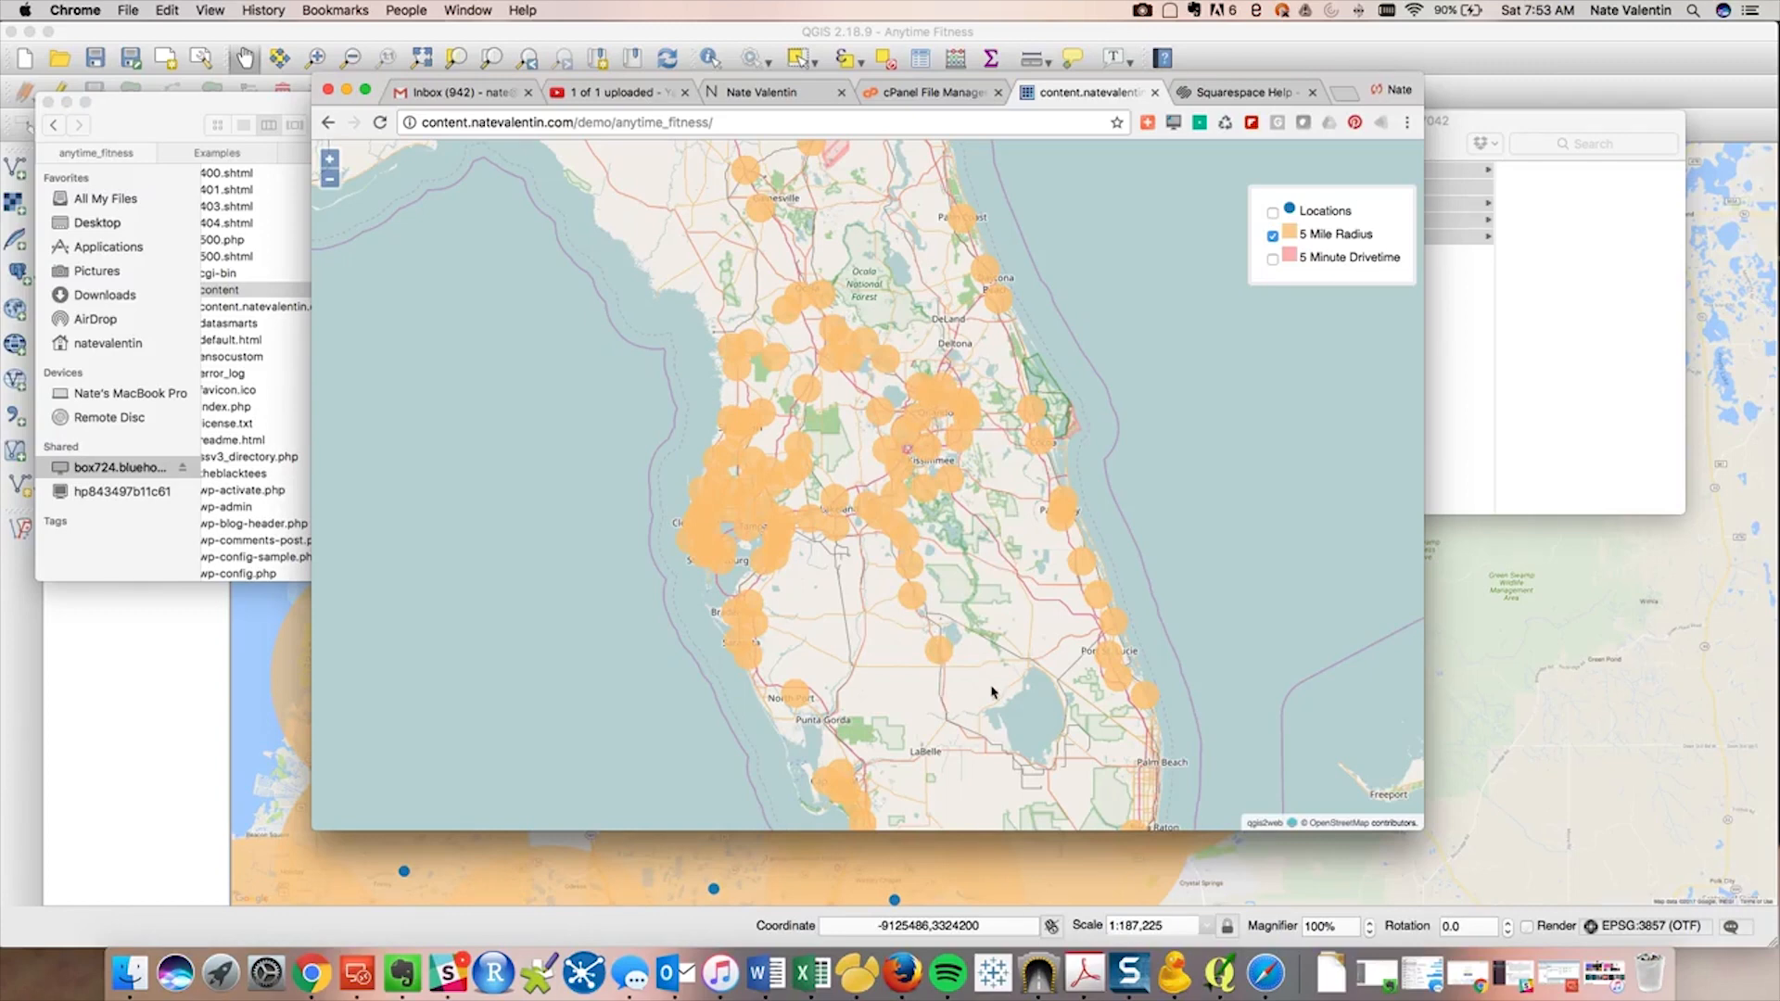
mouse_move(1083, 582)
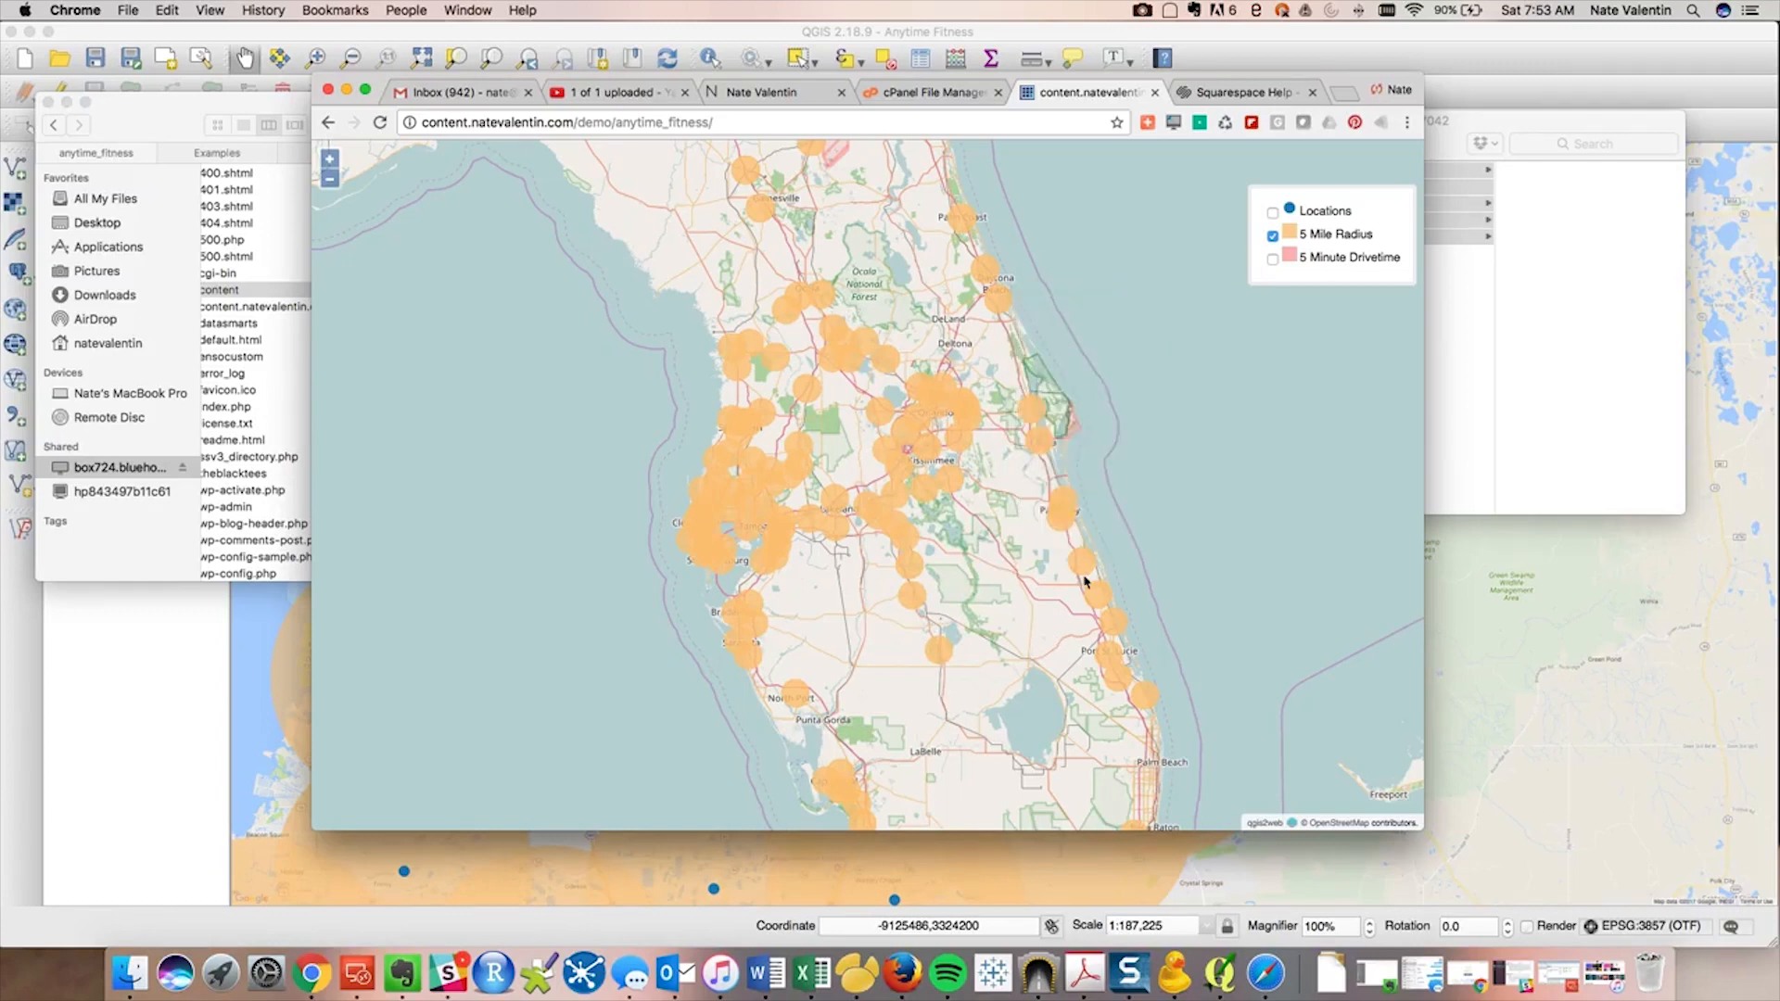
Open and close the store-detail pop-ups for the Fort Pierce and Lakeland circles
click(1143, 698)
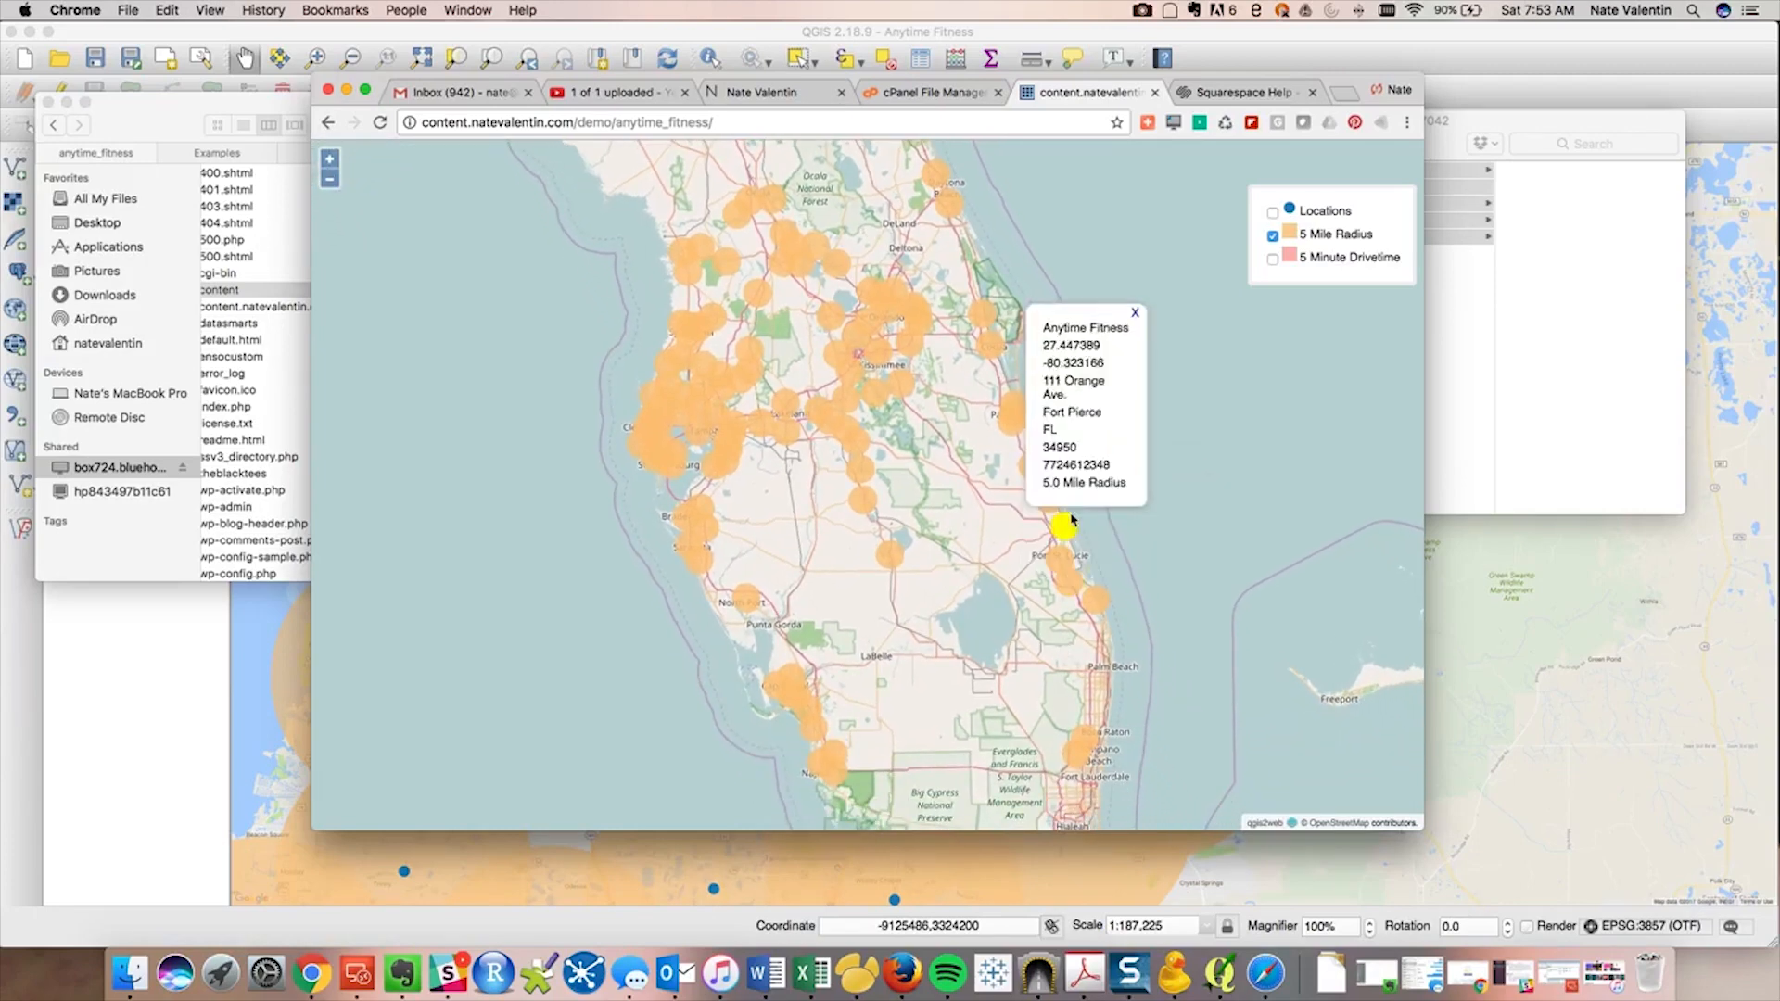
click(1133, 313)
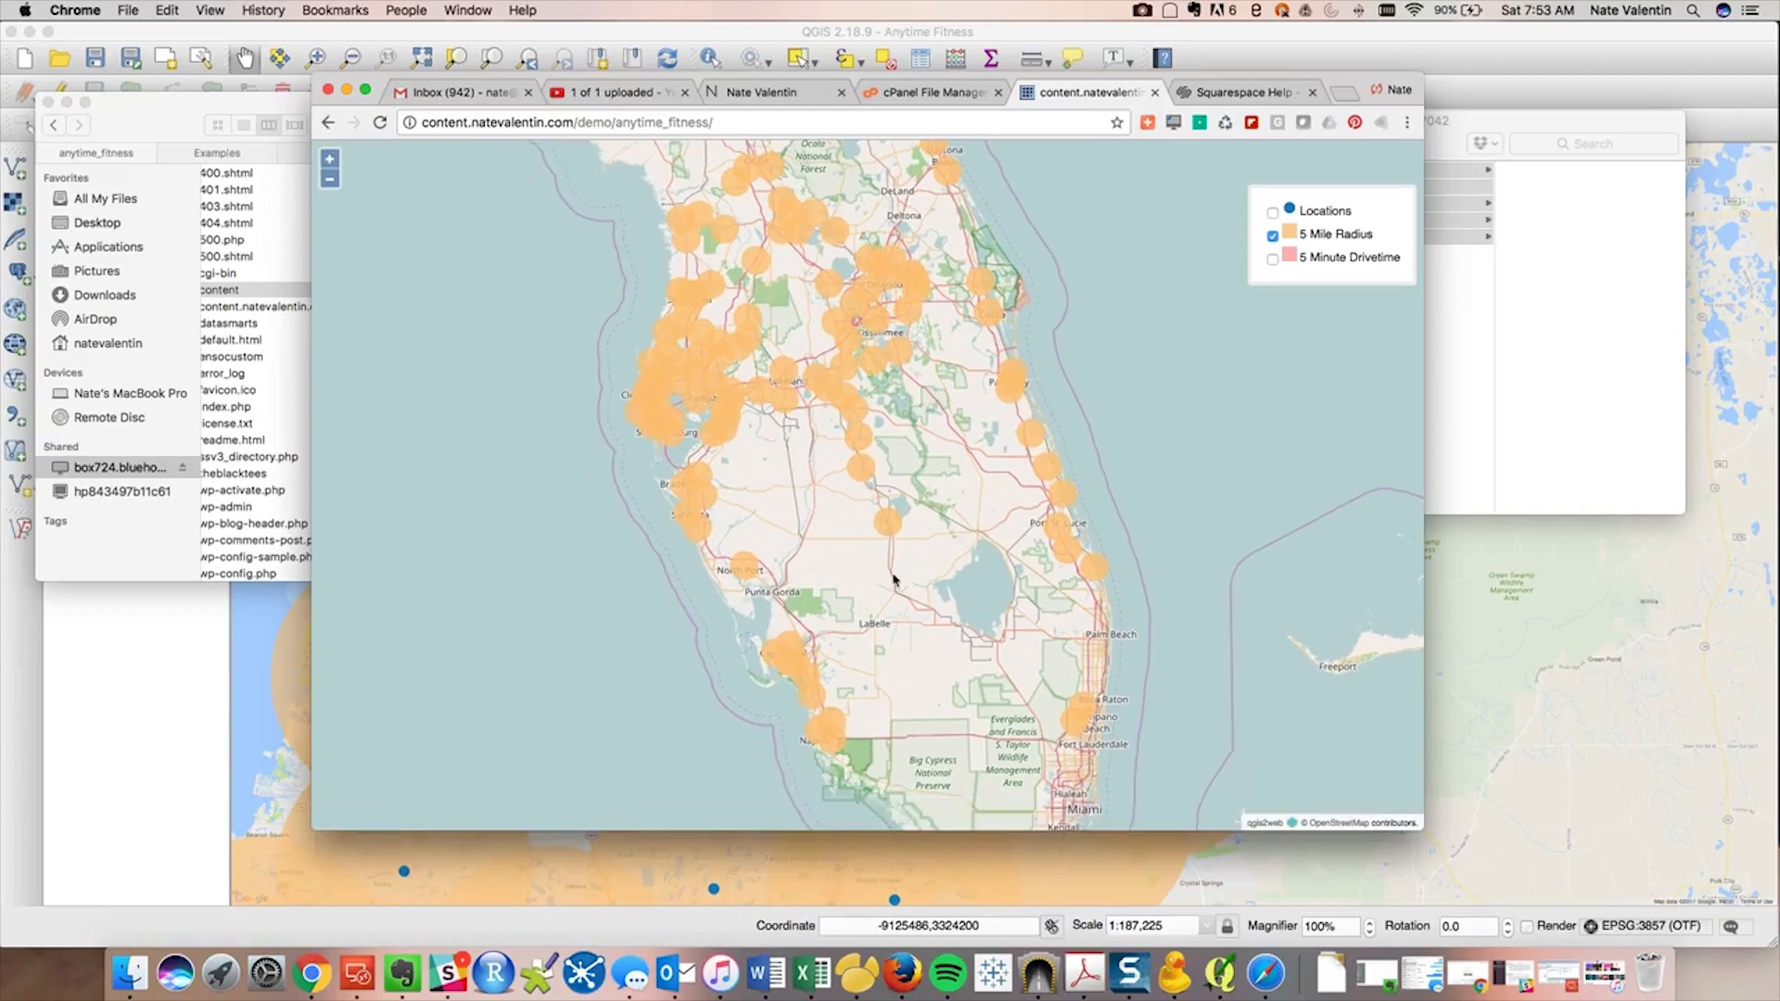
mouse_move(834, 562)
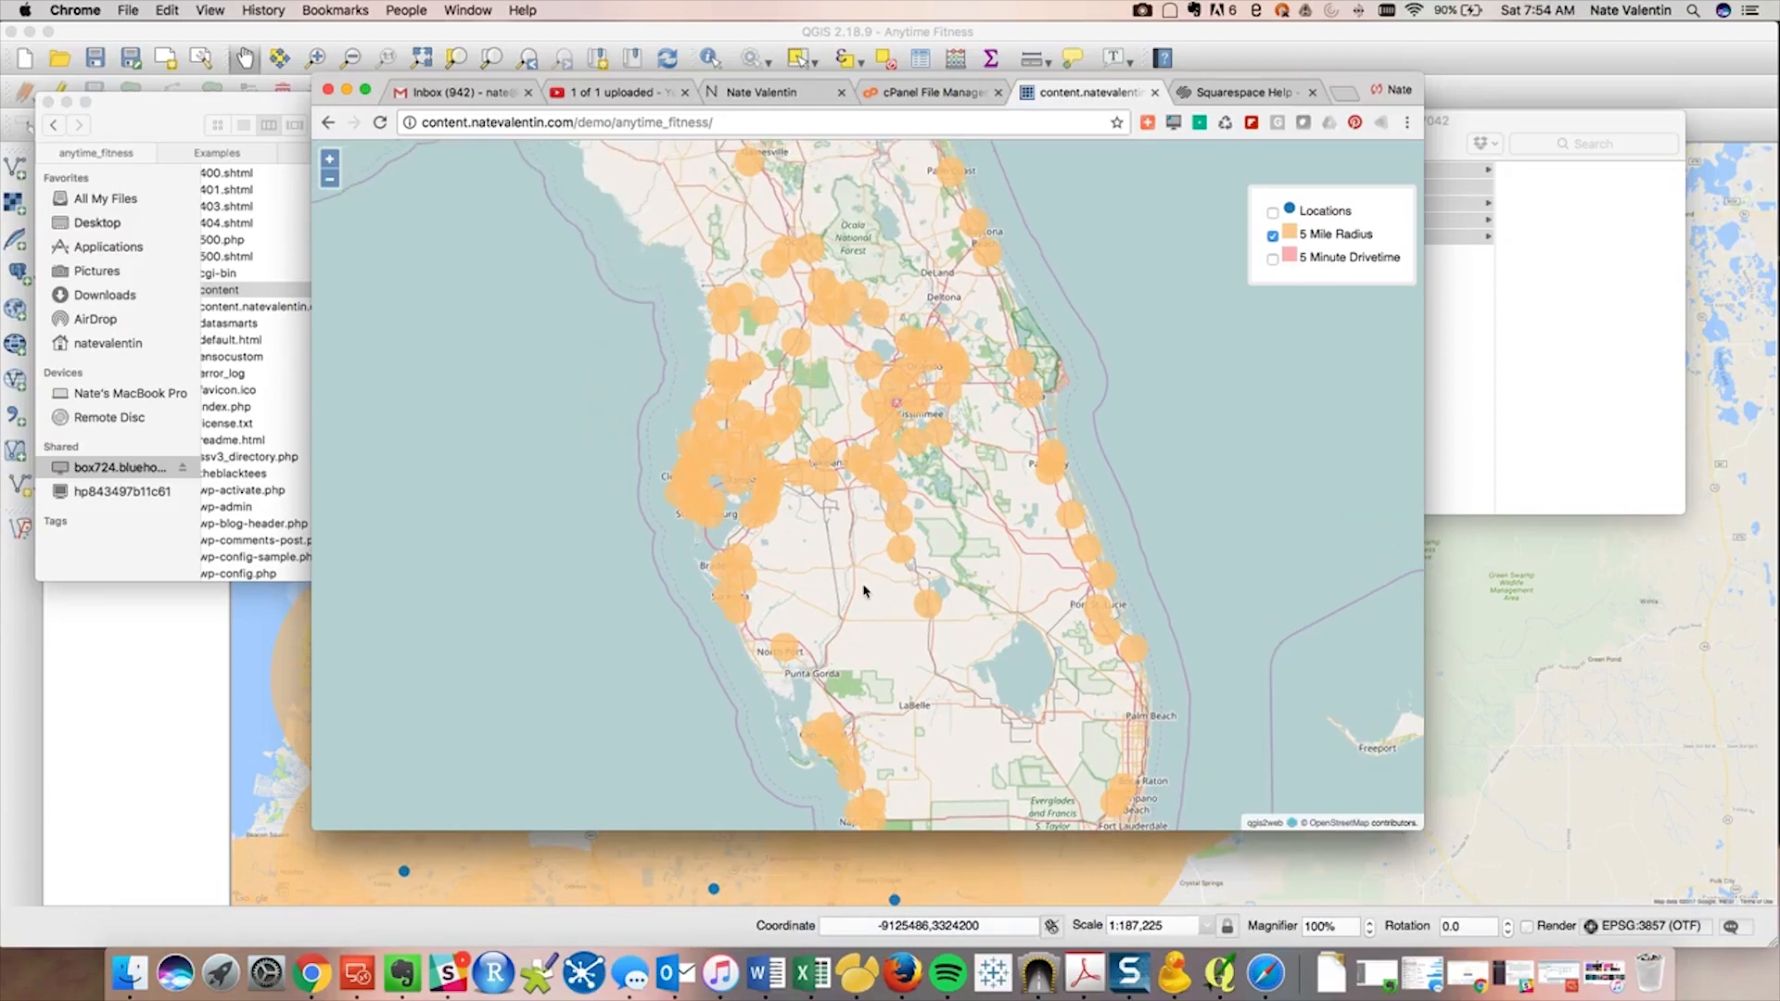
click(823, 463)
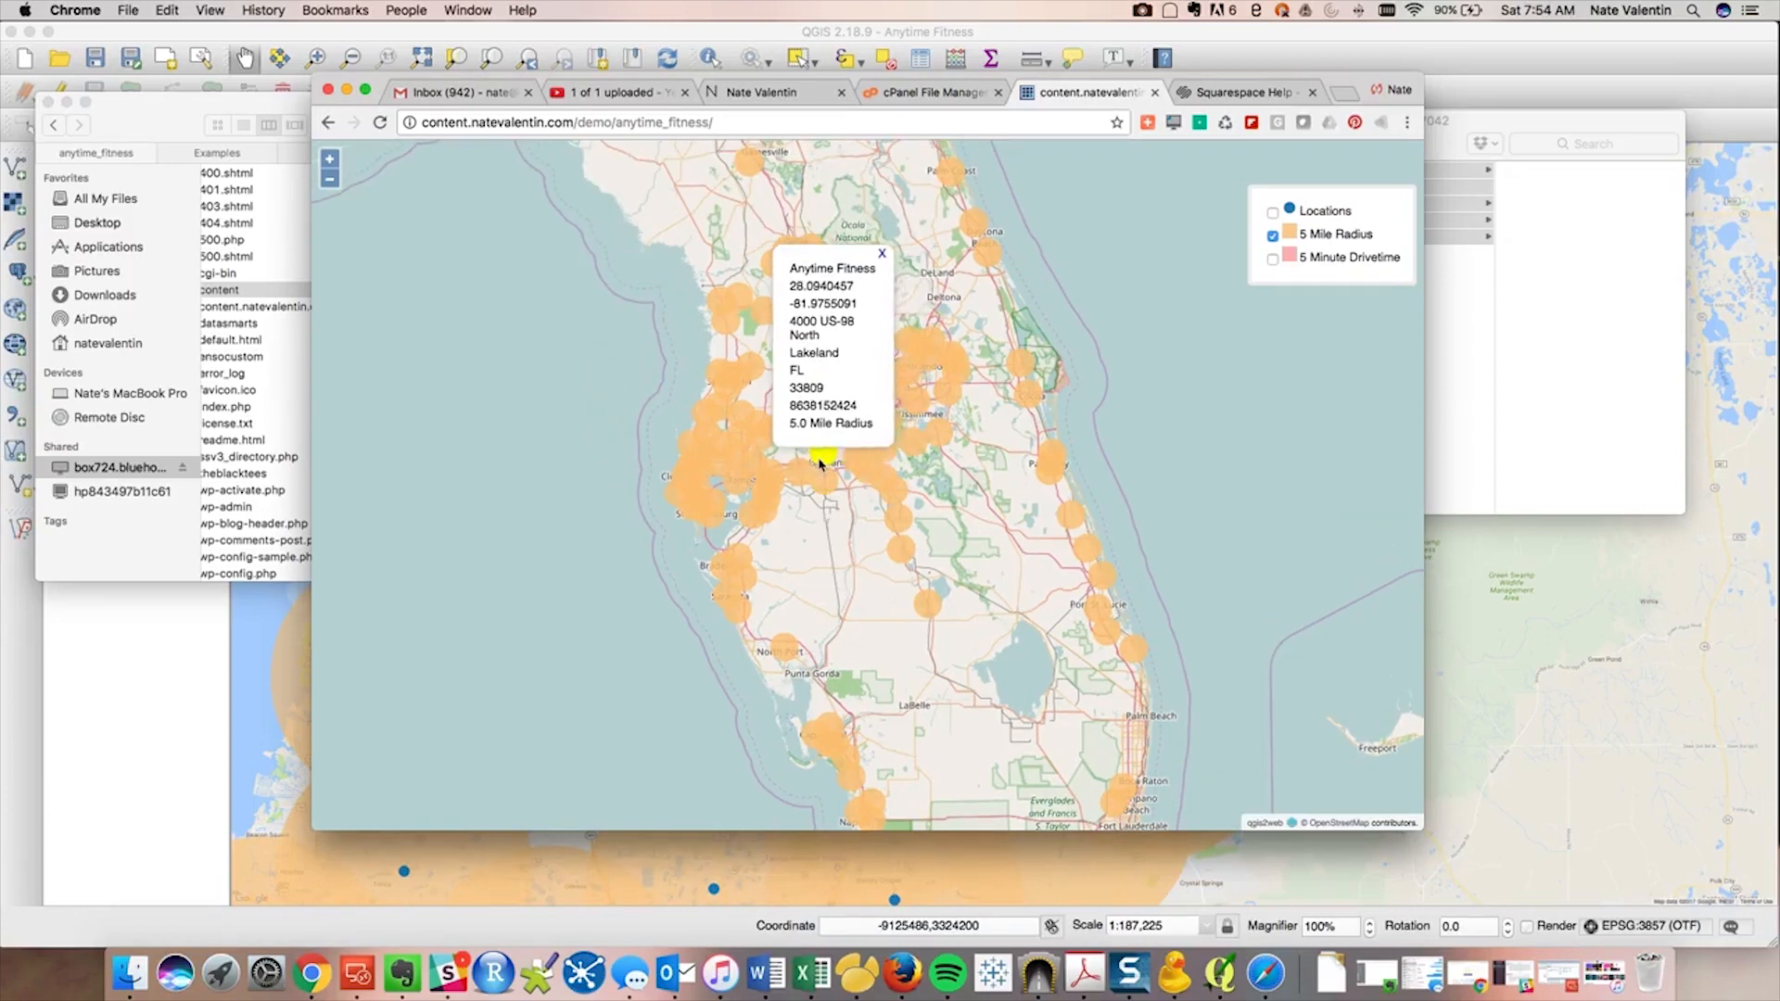
click(881, 253)
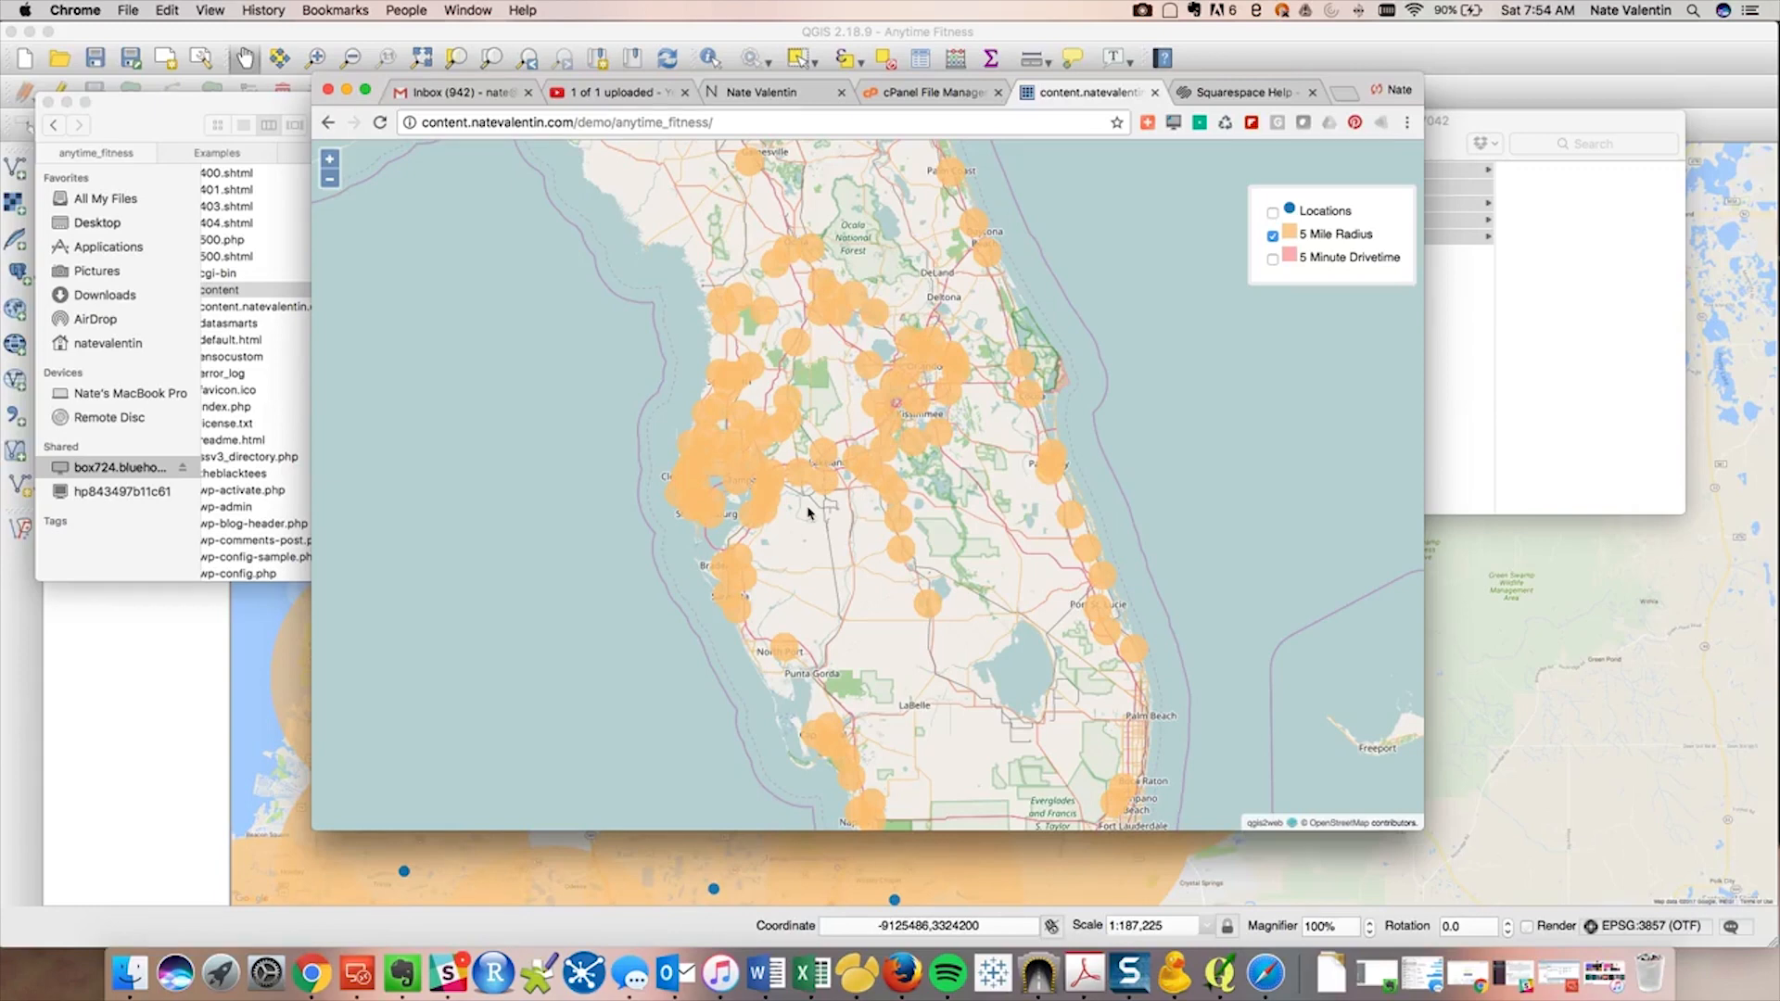
mouse_move(761, 606)
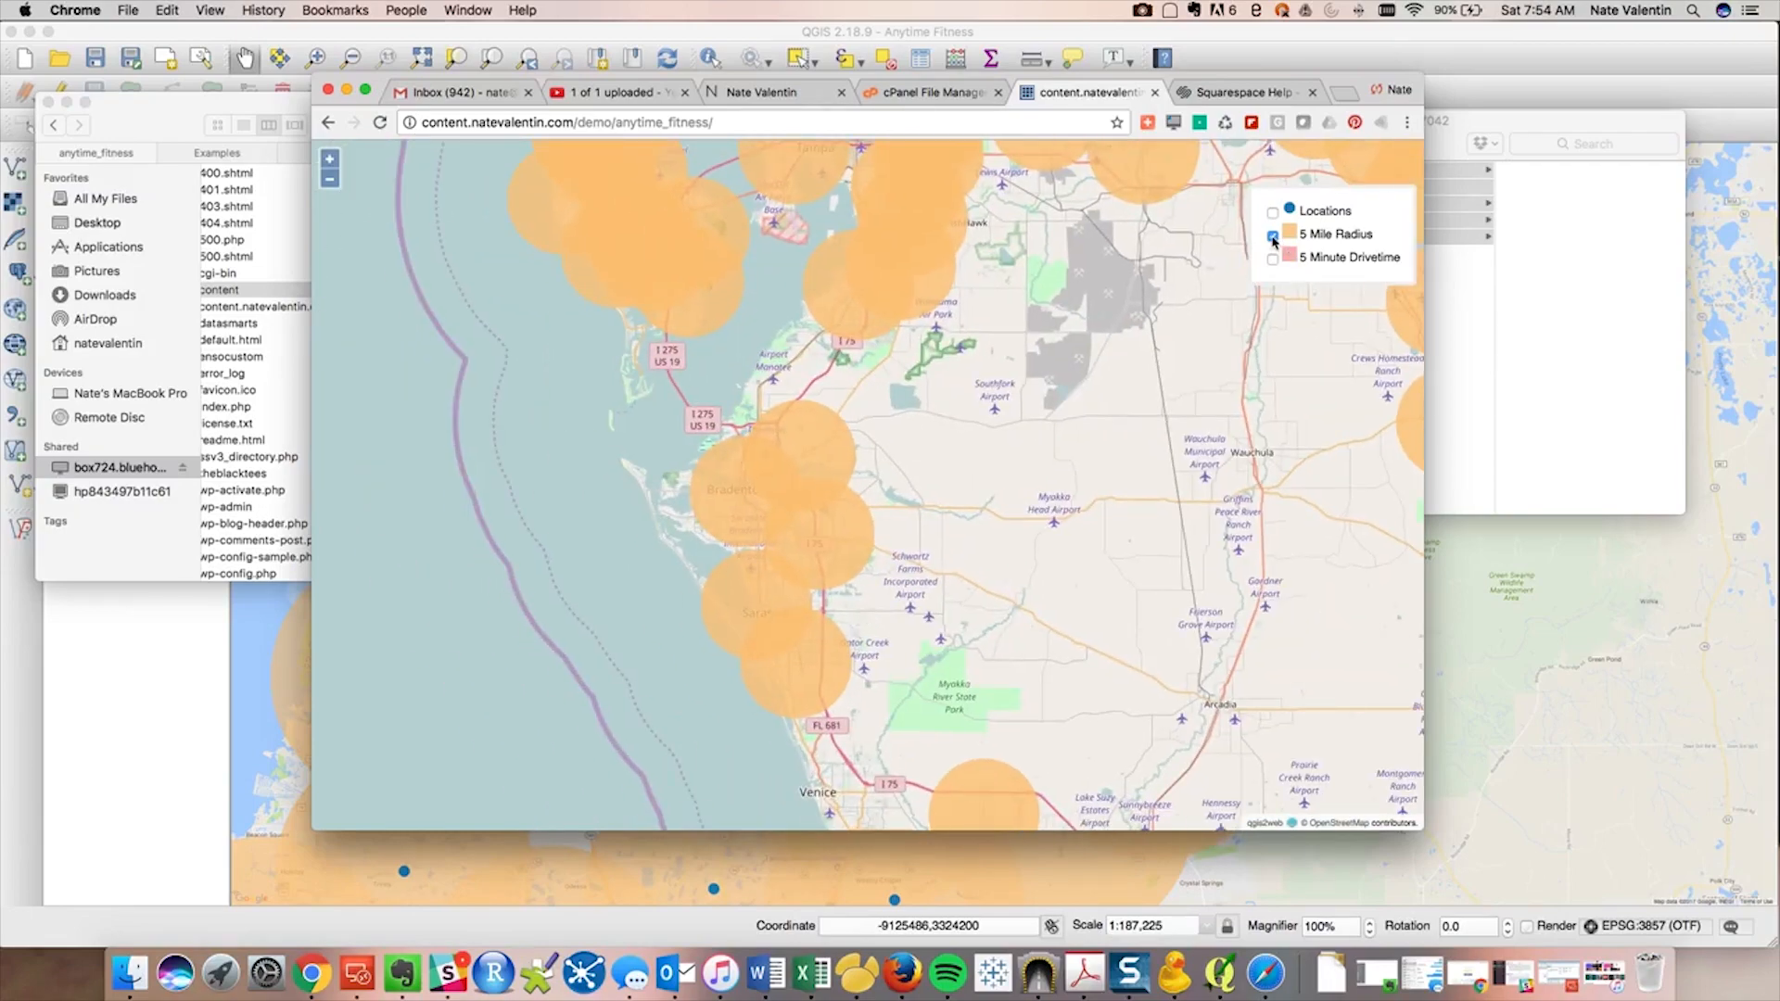
Swap the radius circles for location points and view the North Tamiami Trail and Clark Road pop-ups
click(1271, 213)
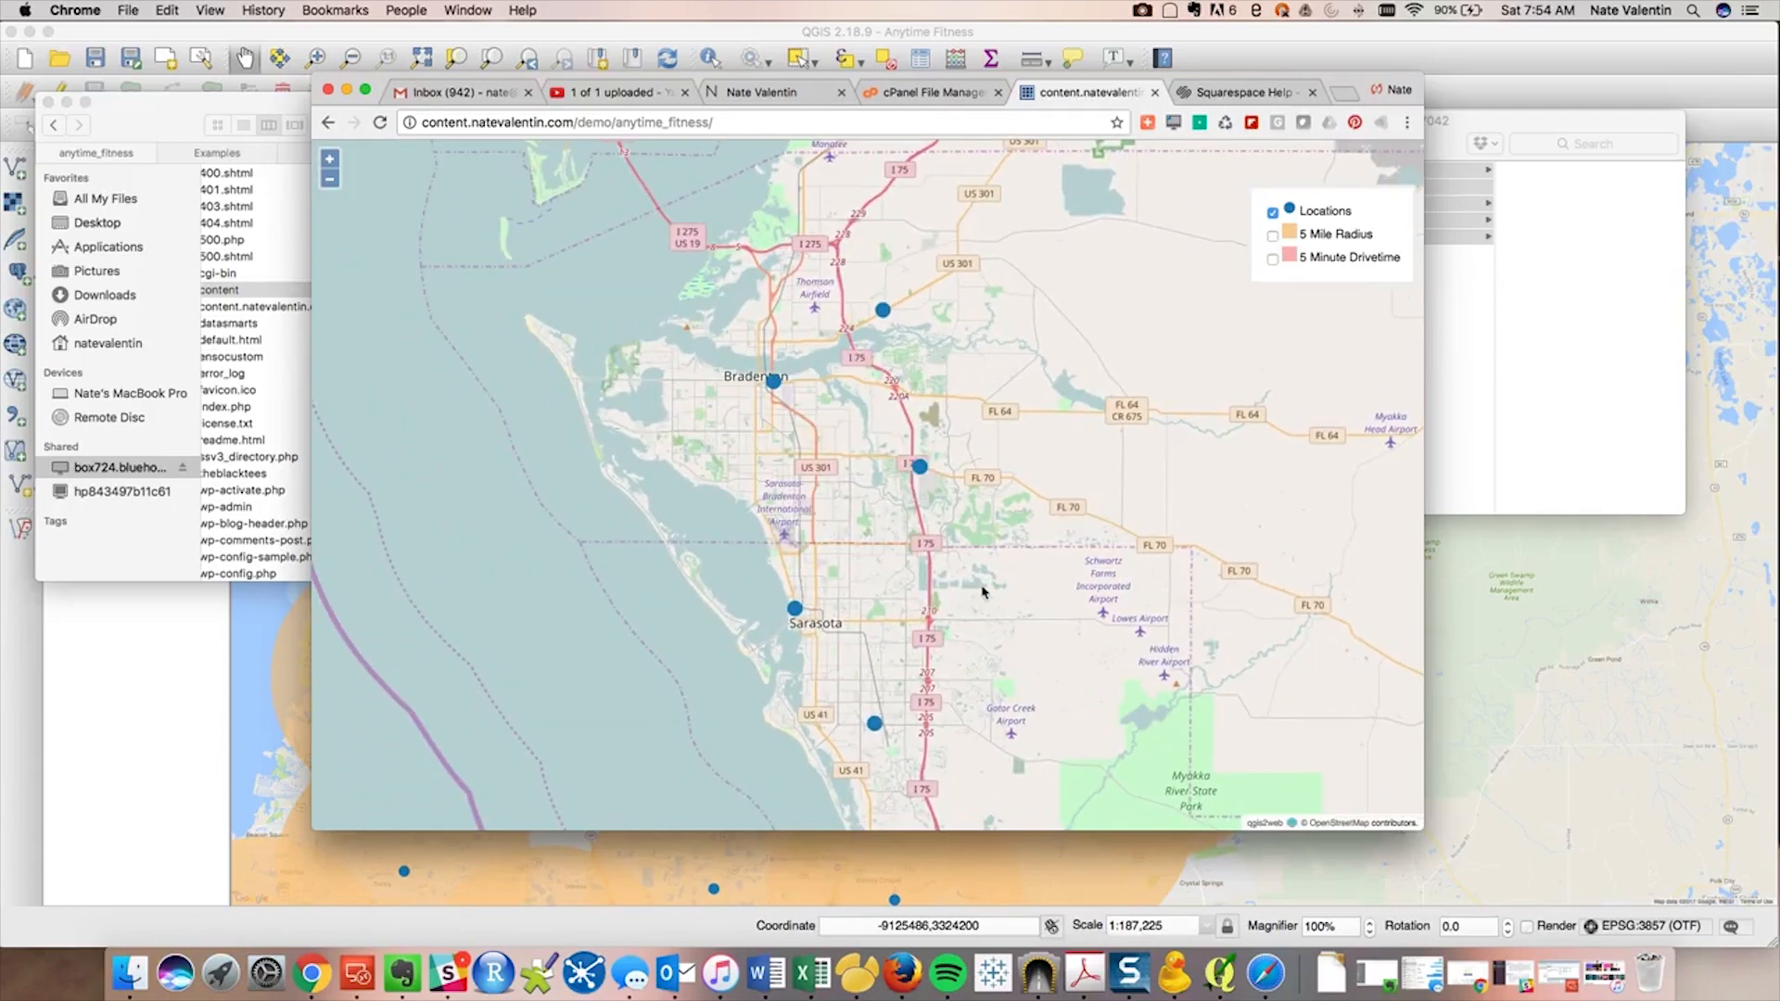
click(777, 358)
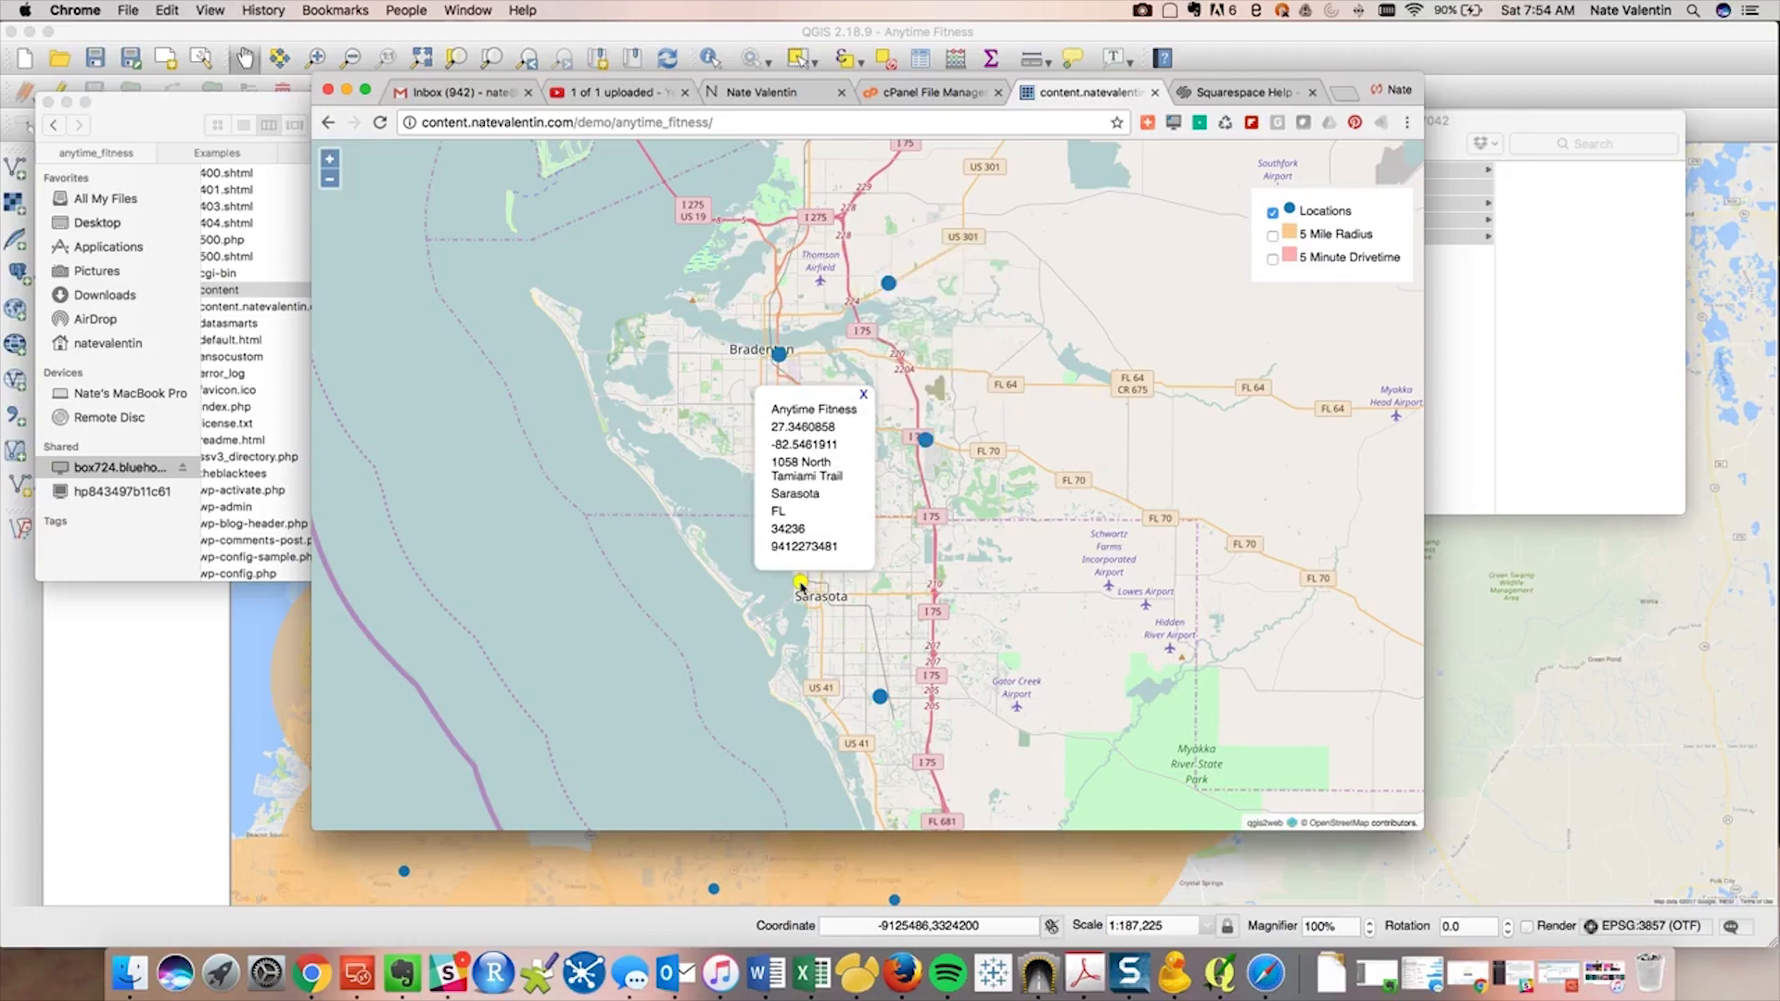
click(880, 697)
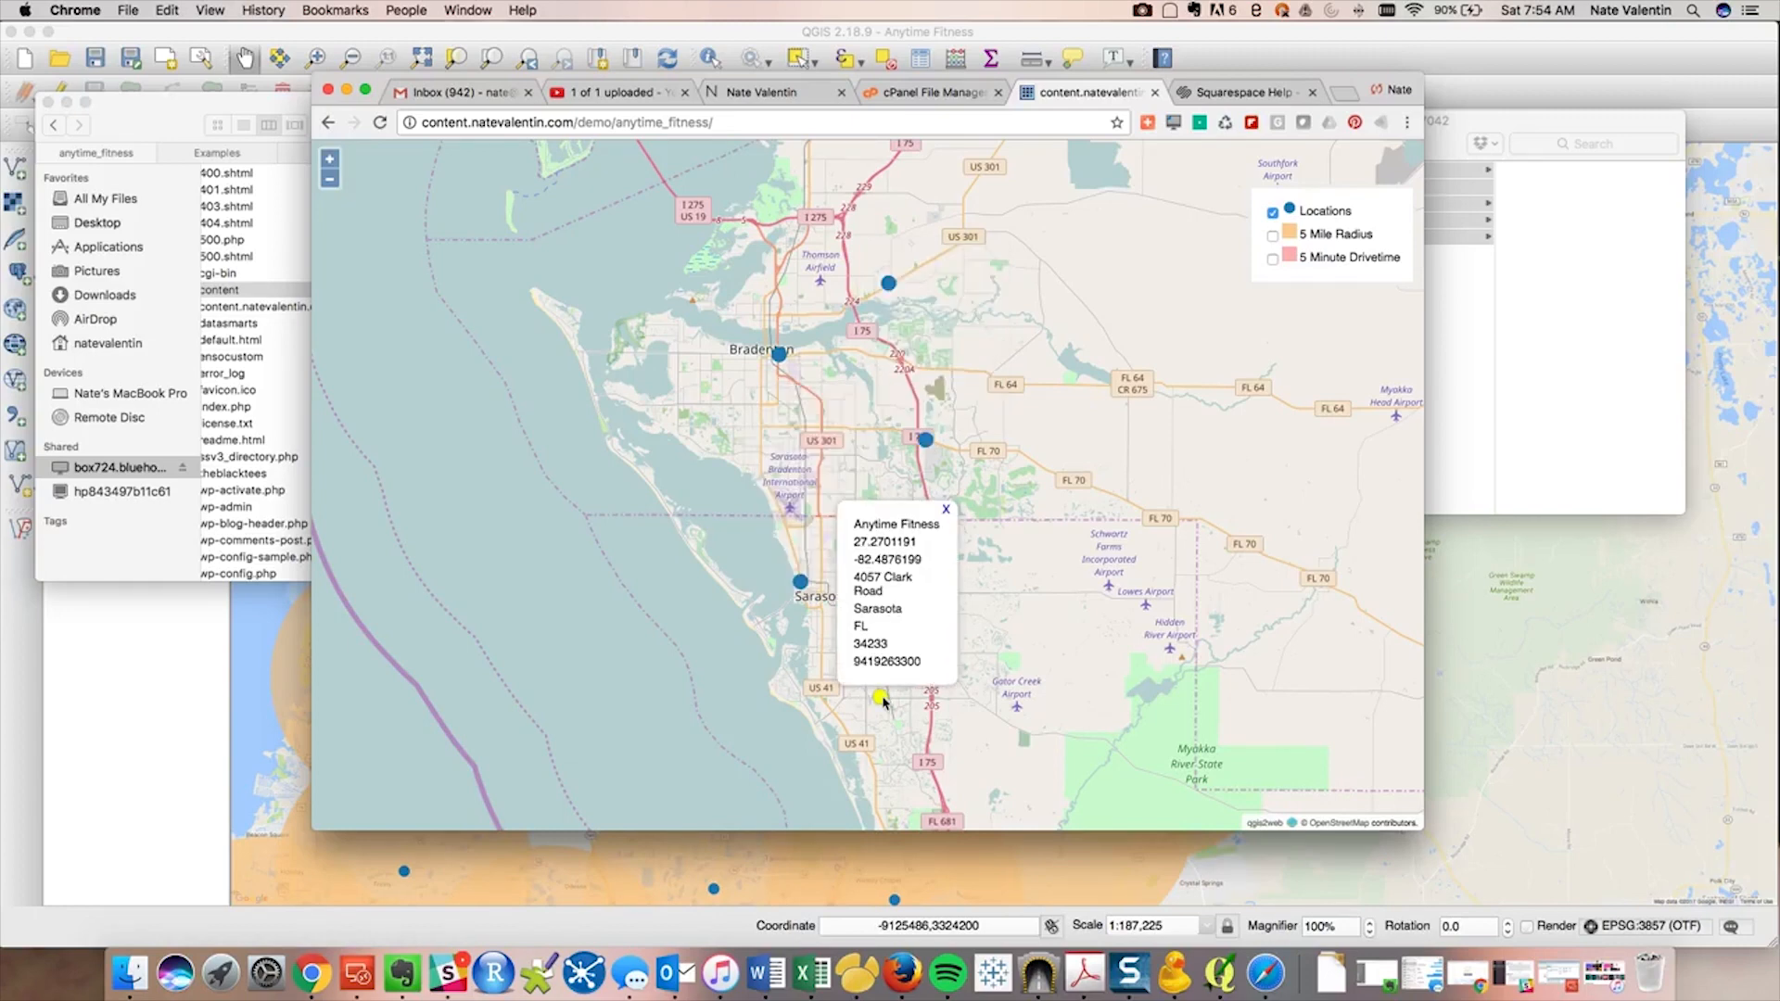
click(945, 509)
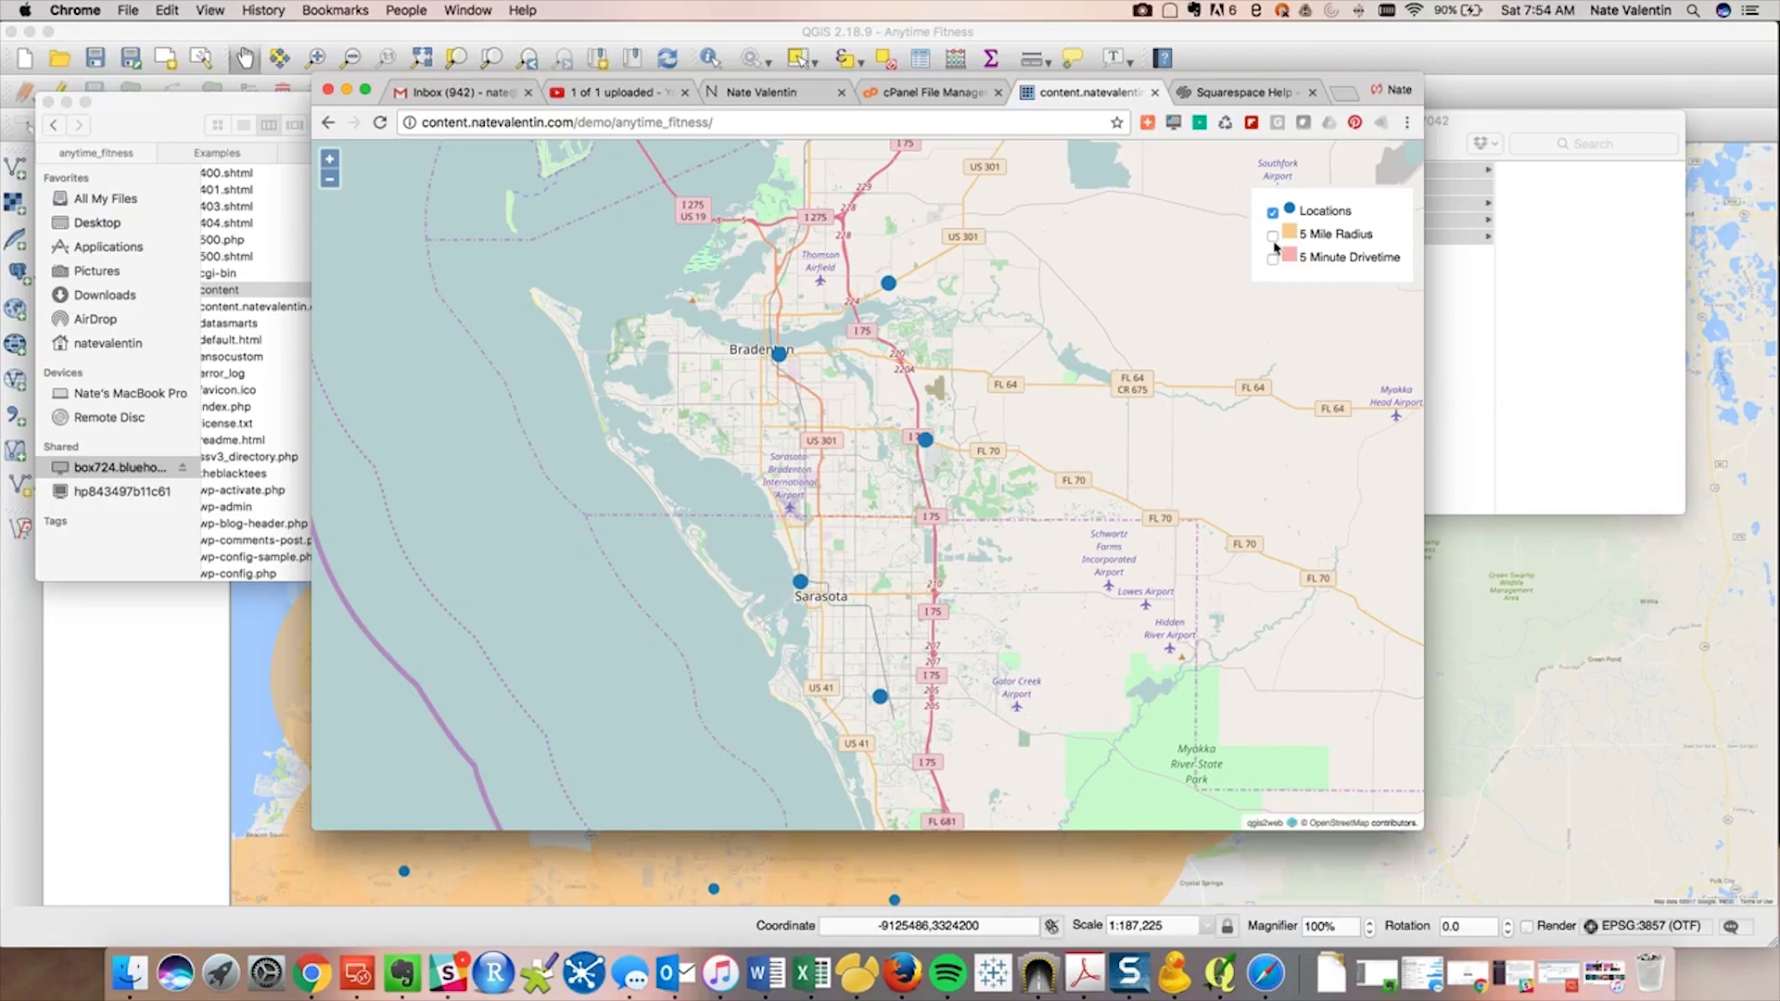
Turn on the 5 Minute Drivetime areas around Sarasota and adjust the layer list
click(1273, 258)
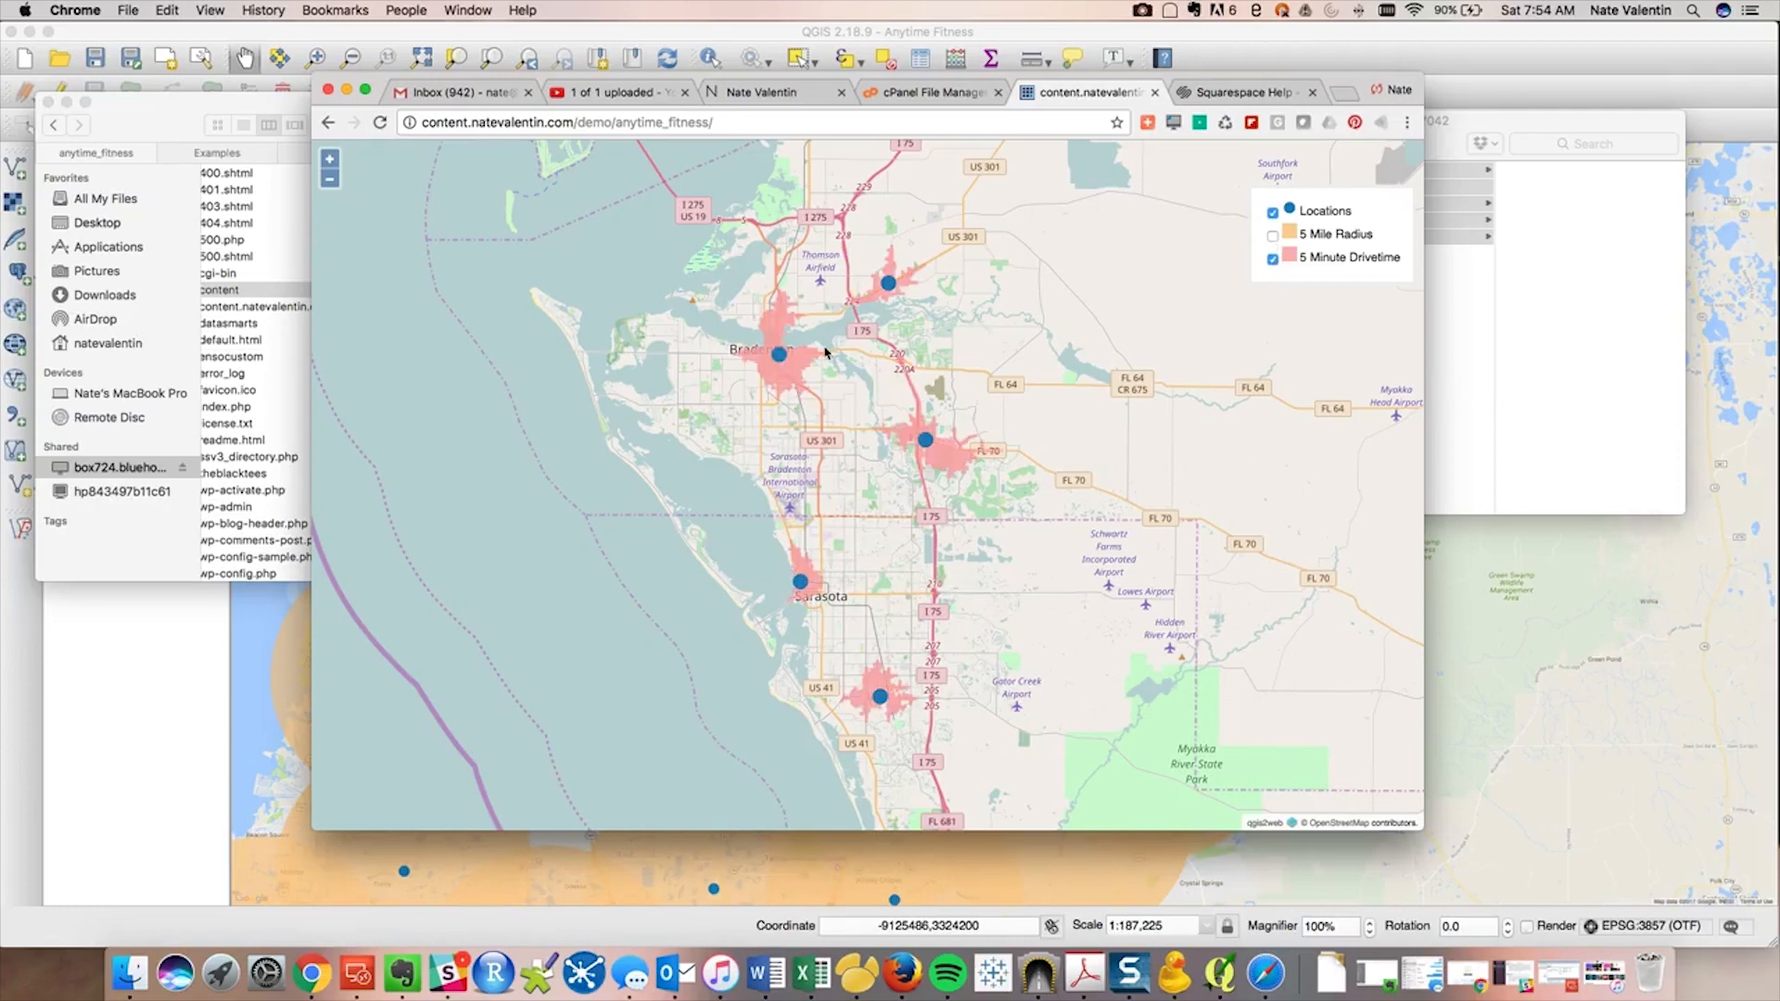
click(926, 440)
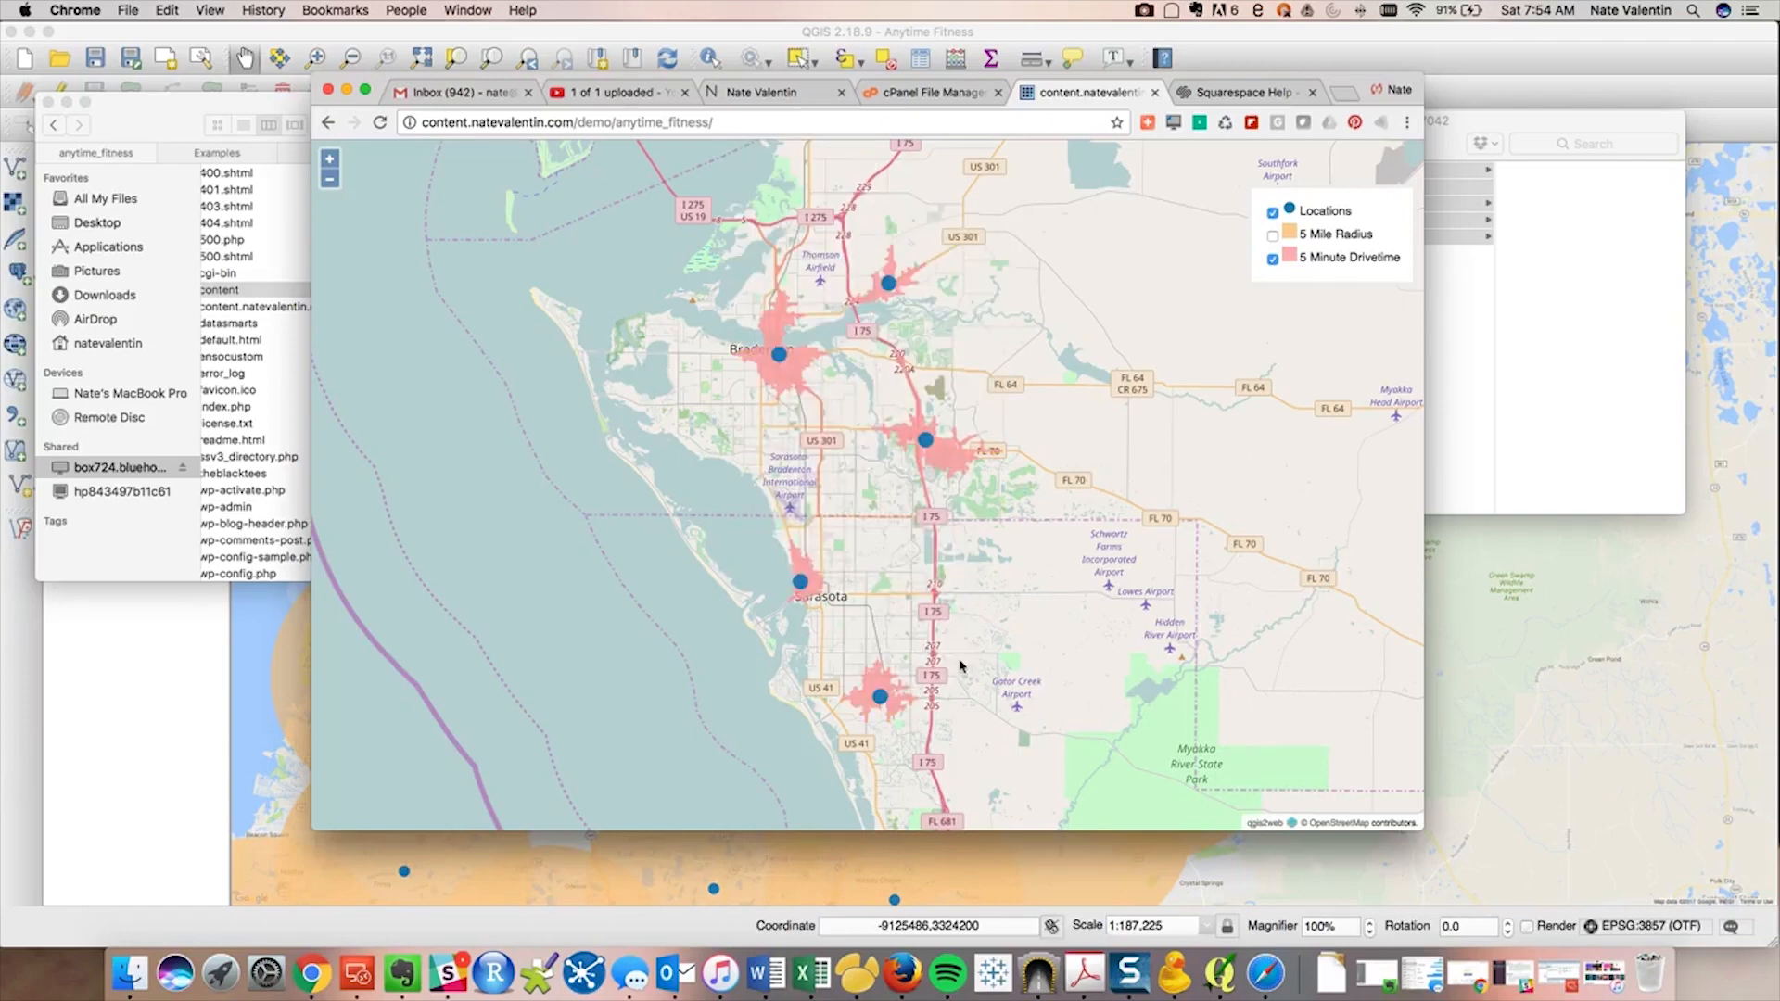
mouse_move(965, 591)
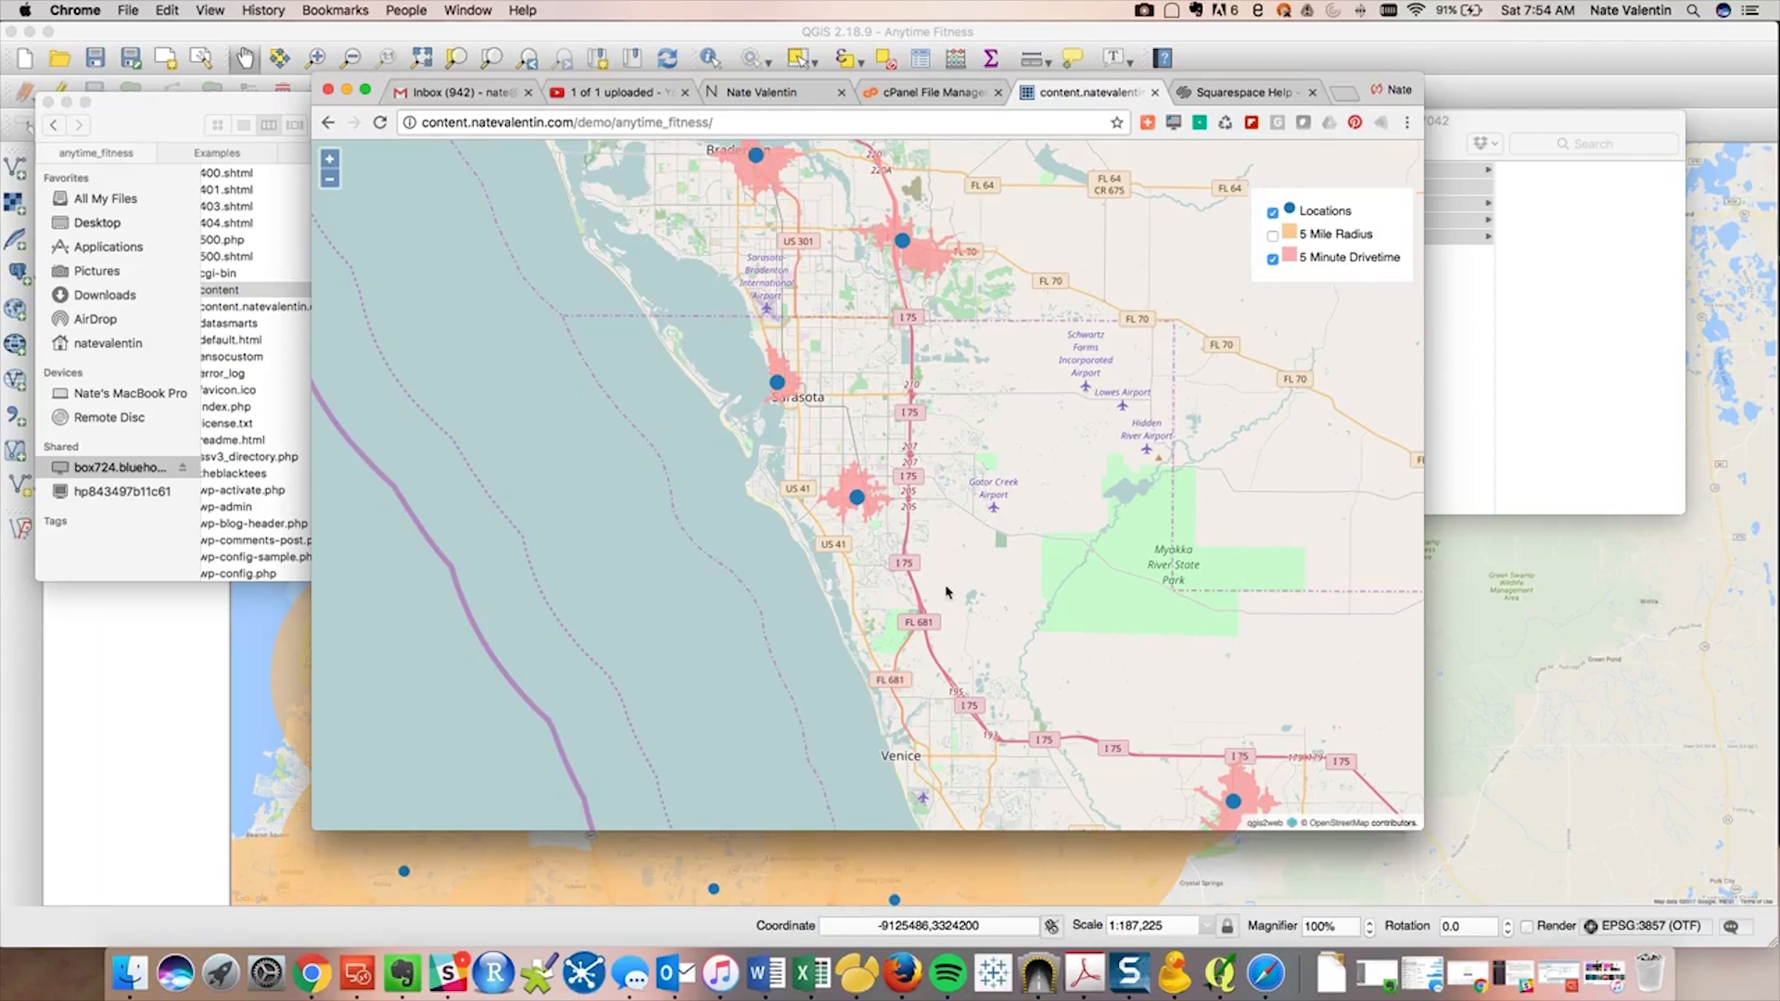
click(1273, 237)
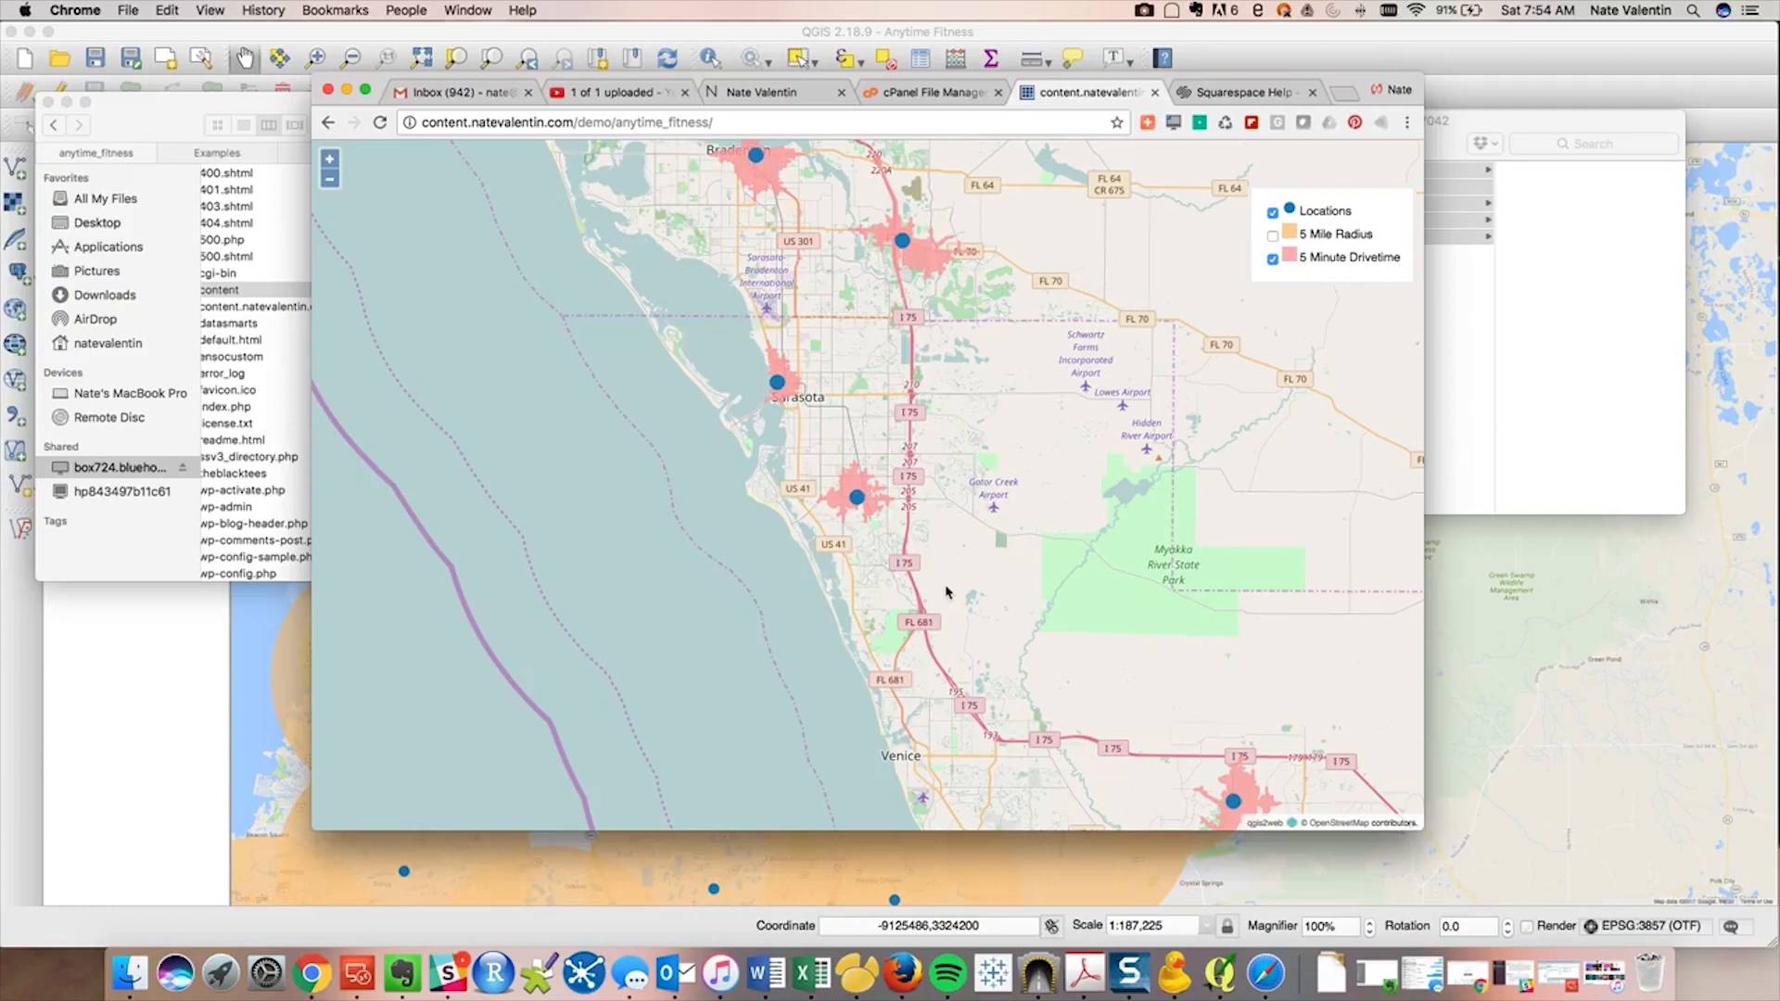